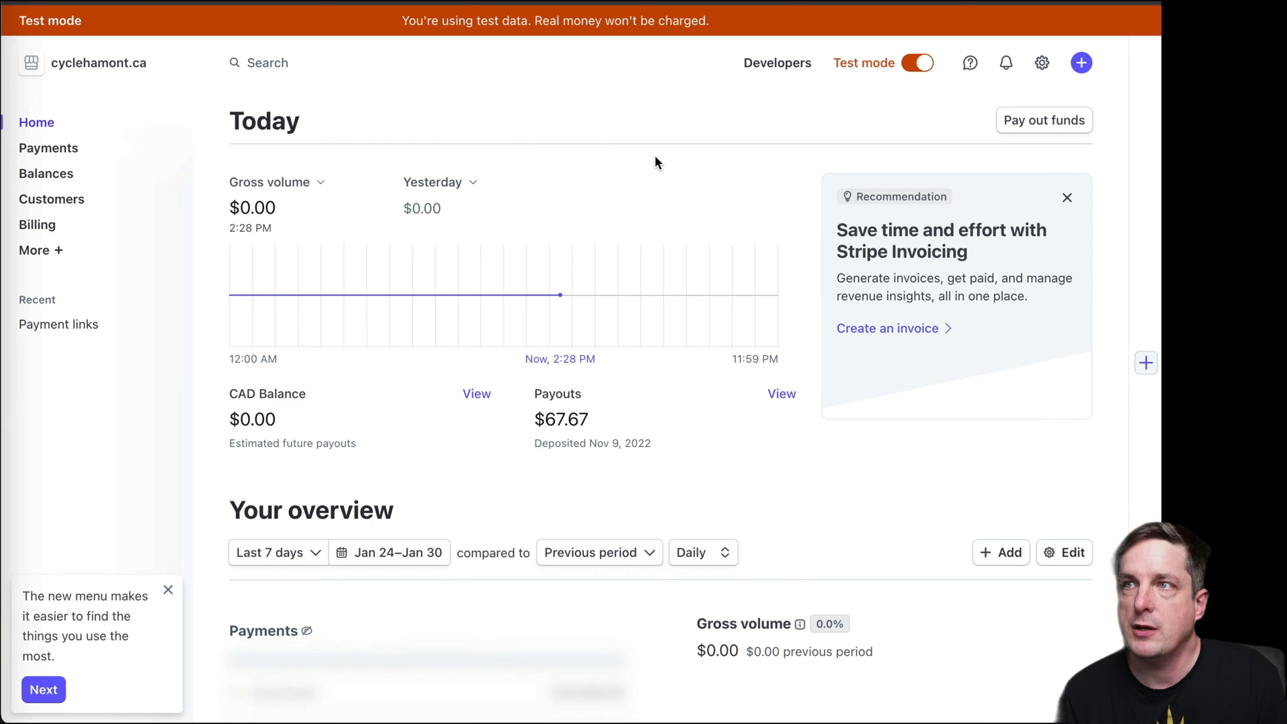
{"action": "mouse_move", "coordinate": [40, 250]}
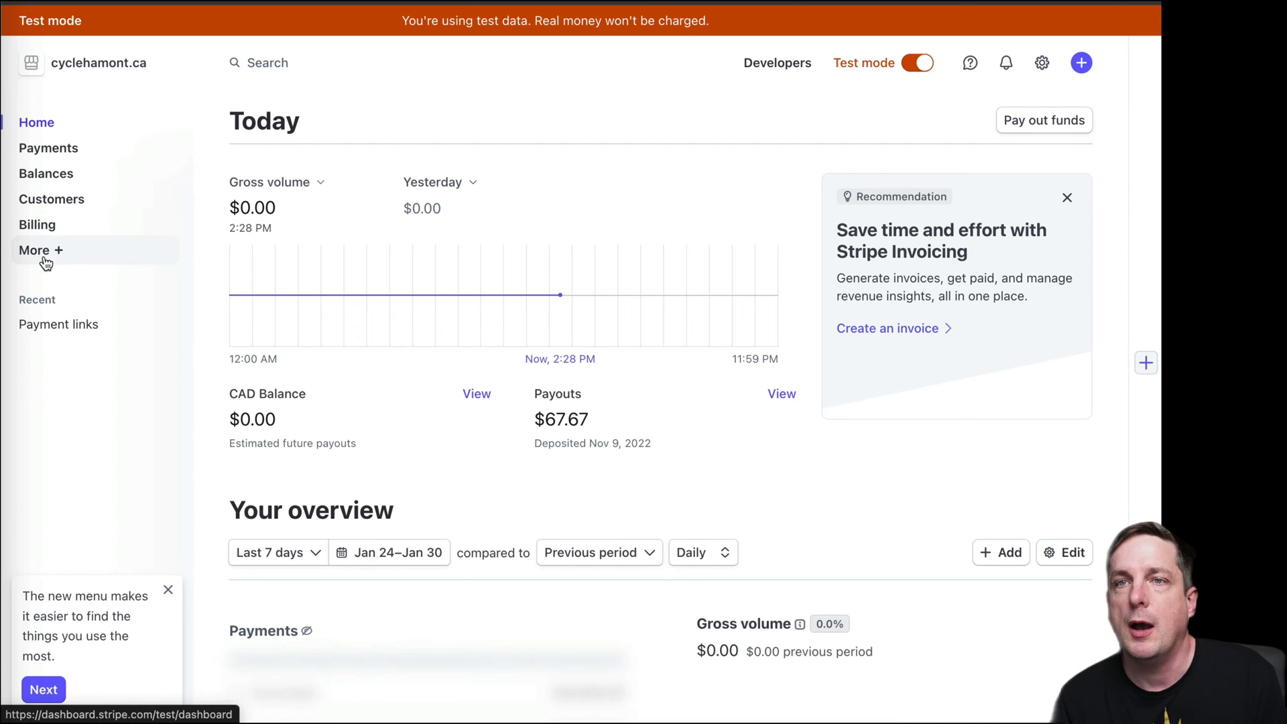
Open Stripe's Payment links page from the More + feature list.
{"action": "left_click", "coordinate": [35, 250]}
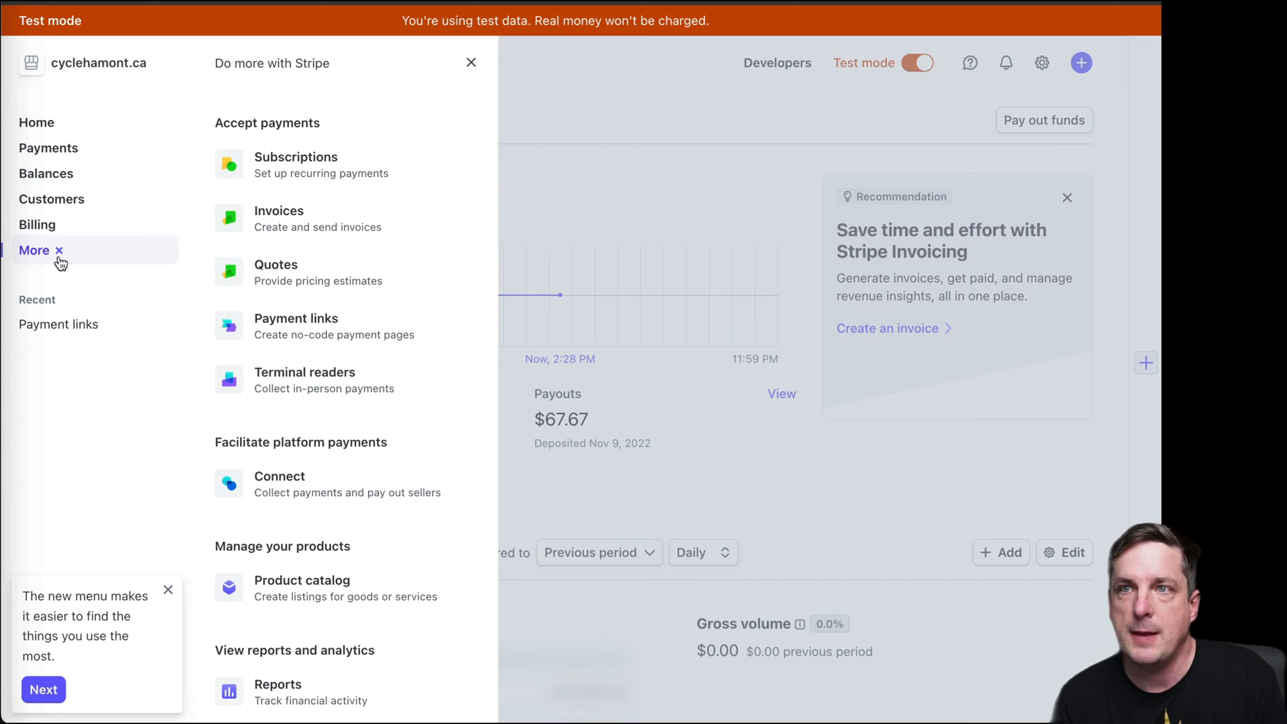
{"action": "mouse_move", "coordinate": [296, 326]}
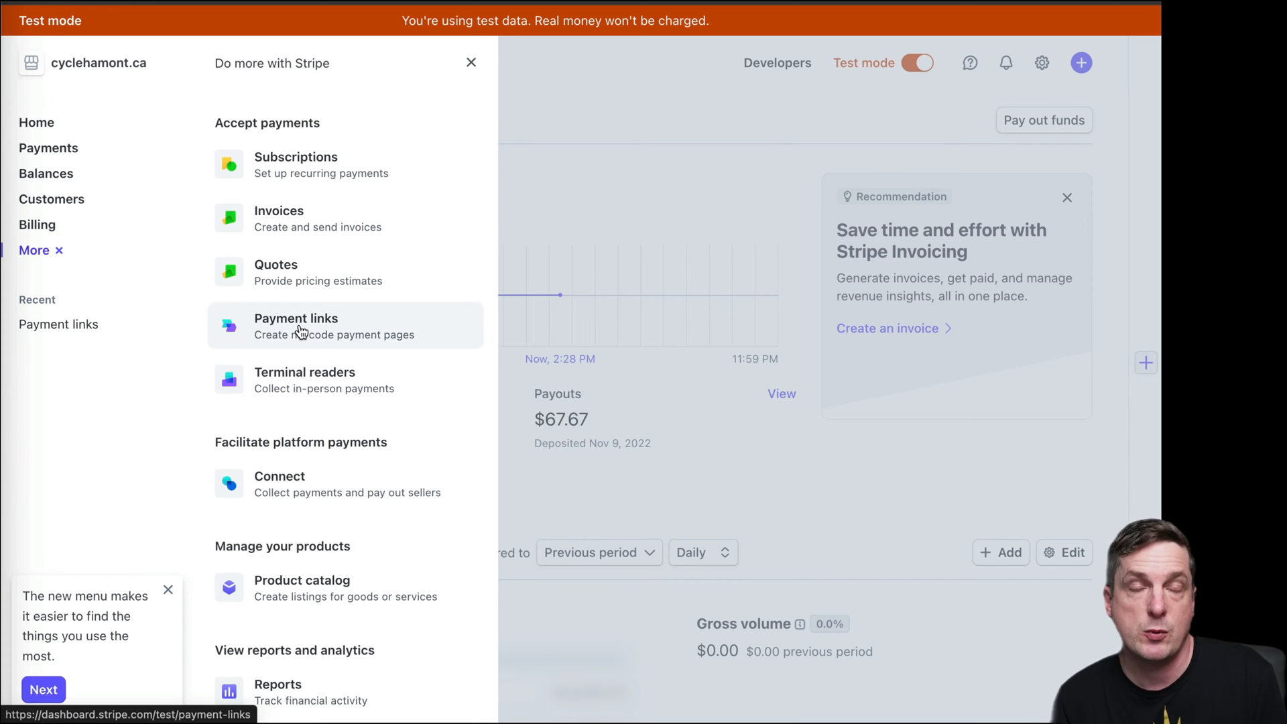
{"action": "left_click", "coordinate": [296, 319]}
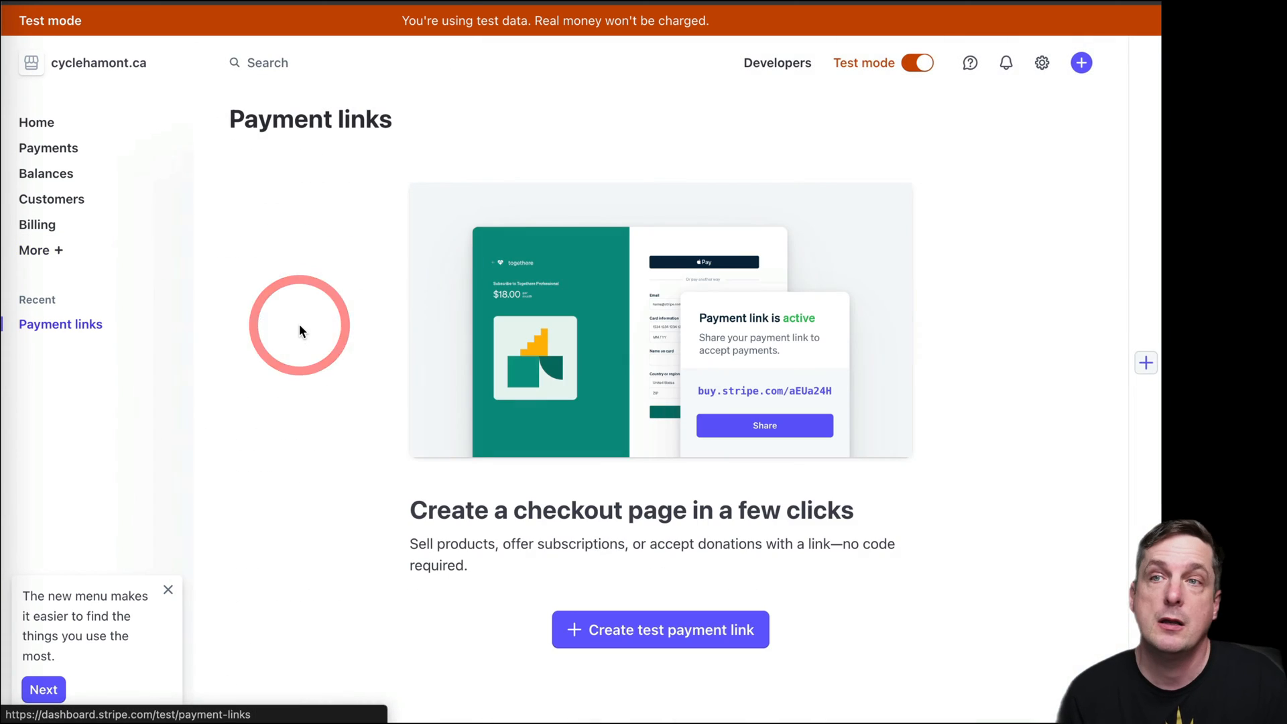
{"action": "mouse_move", "coordinate": [402, 548]}
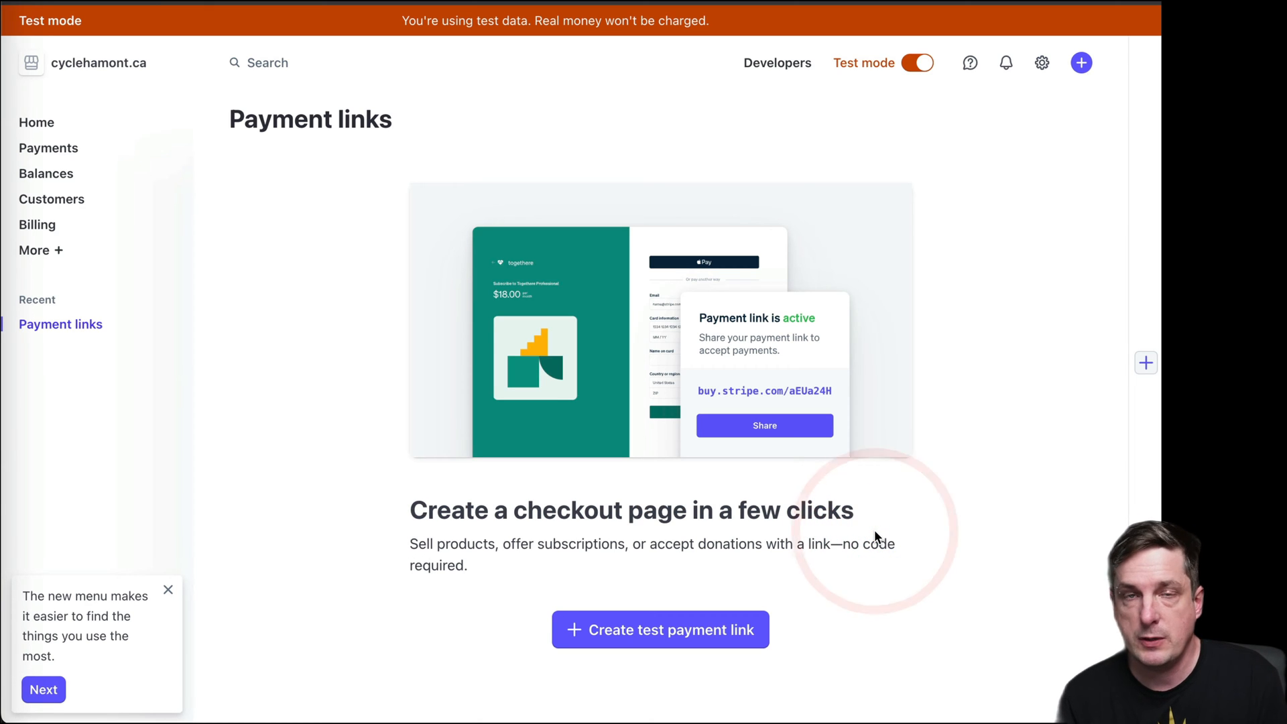
Start a test payment link and add 'Single booth session' as a new product.
{"action": "left_click", "coordinate": [660, 630]}
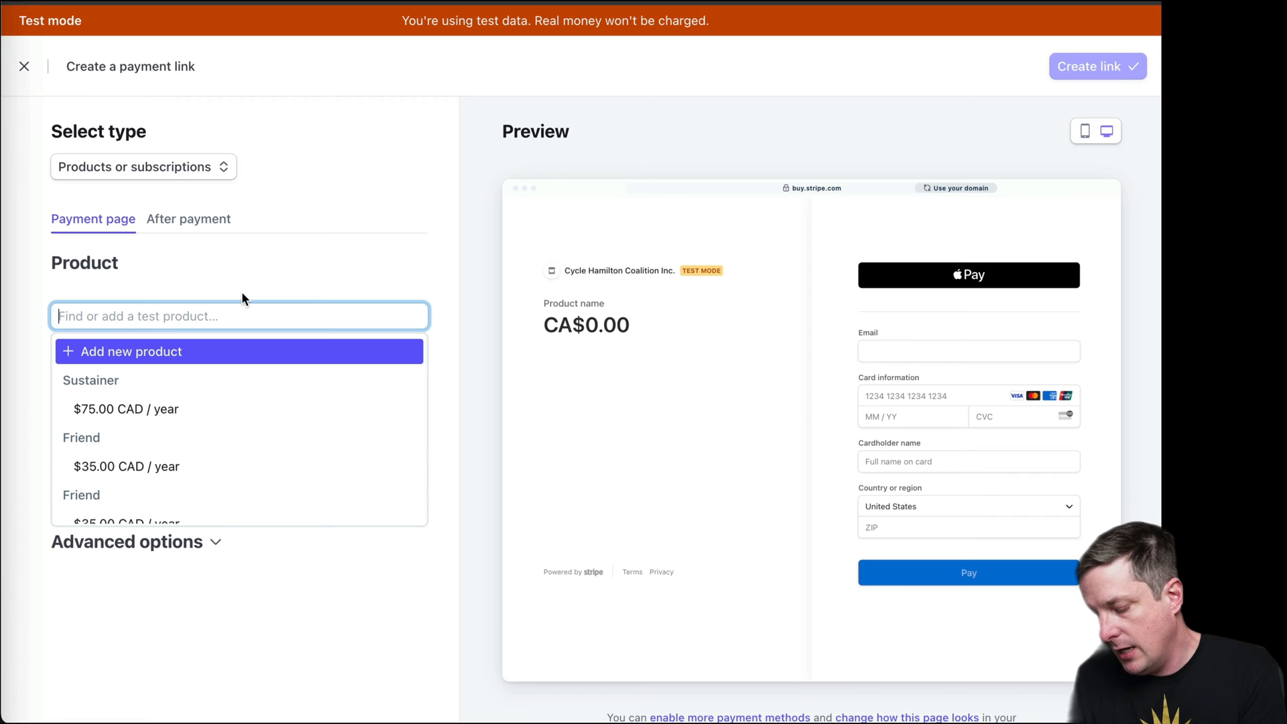
{"action": "type", "text": "Single booth session"}
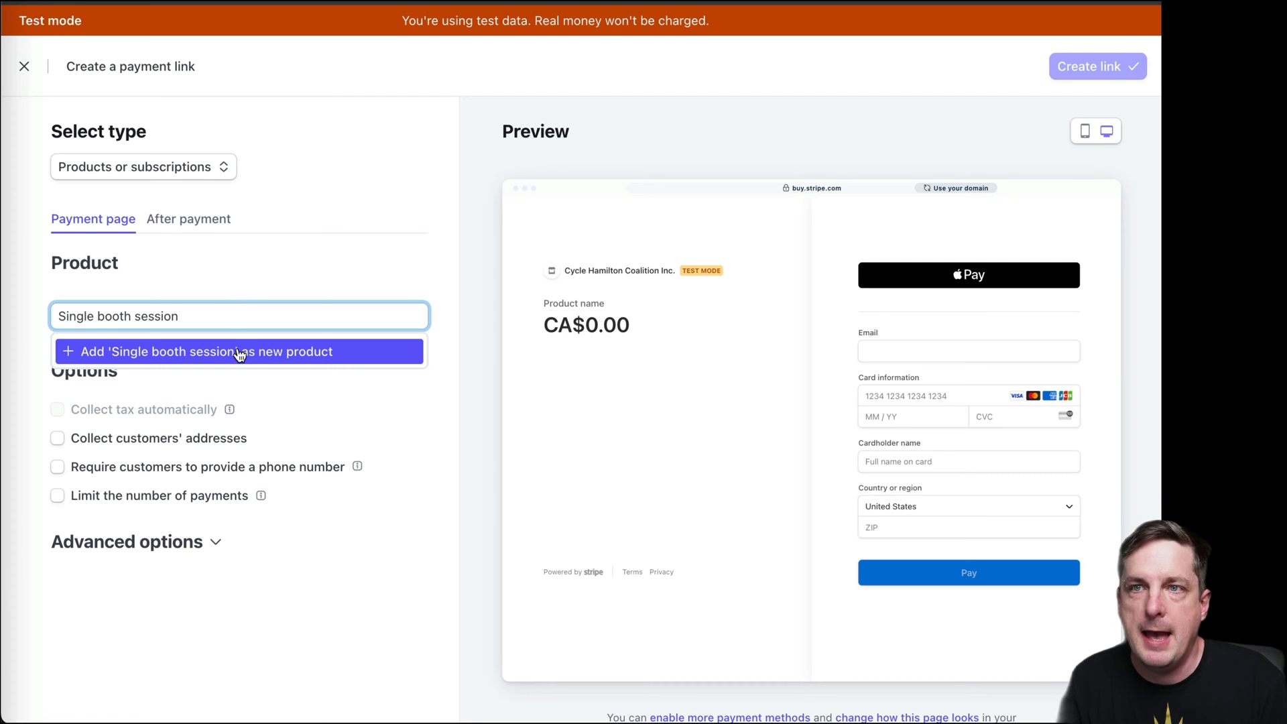
{"action": "left_click", "coordinate": [202, 351]}
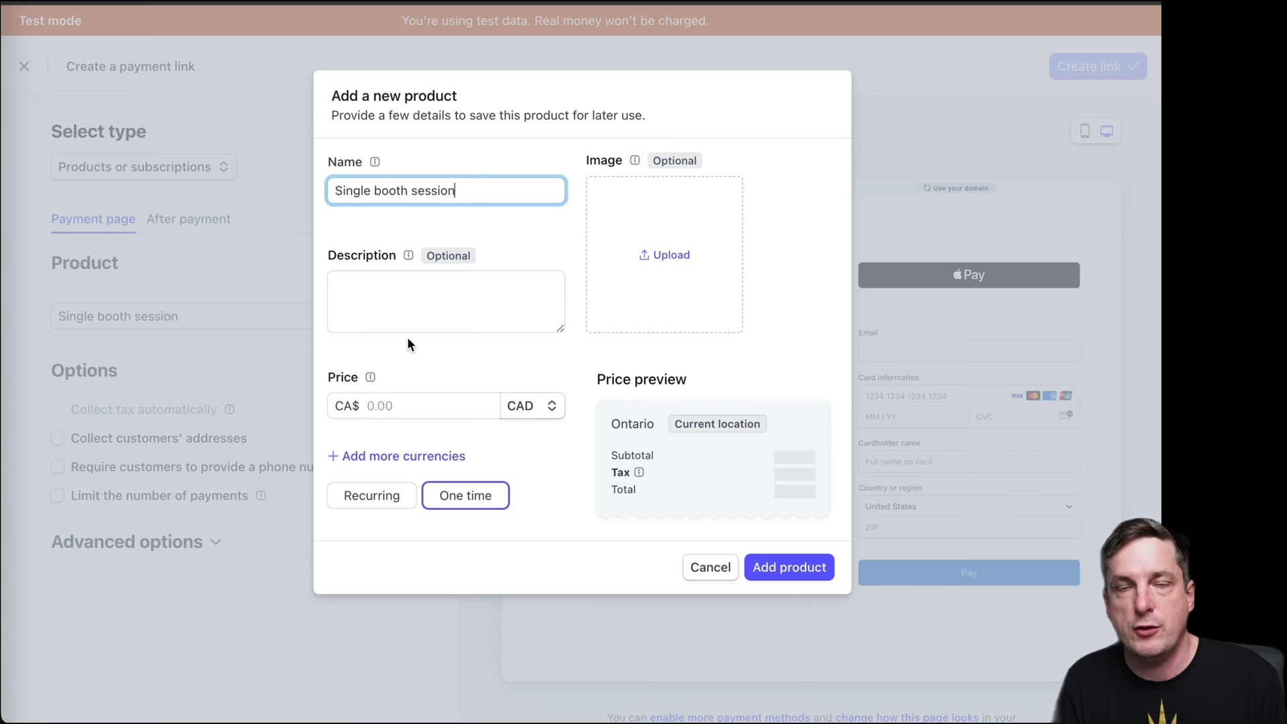
Price Single booth session at CA$50.00 as a one-time charge and add it.
{"action": "left_click", "coordinate": [414, 404]}
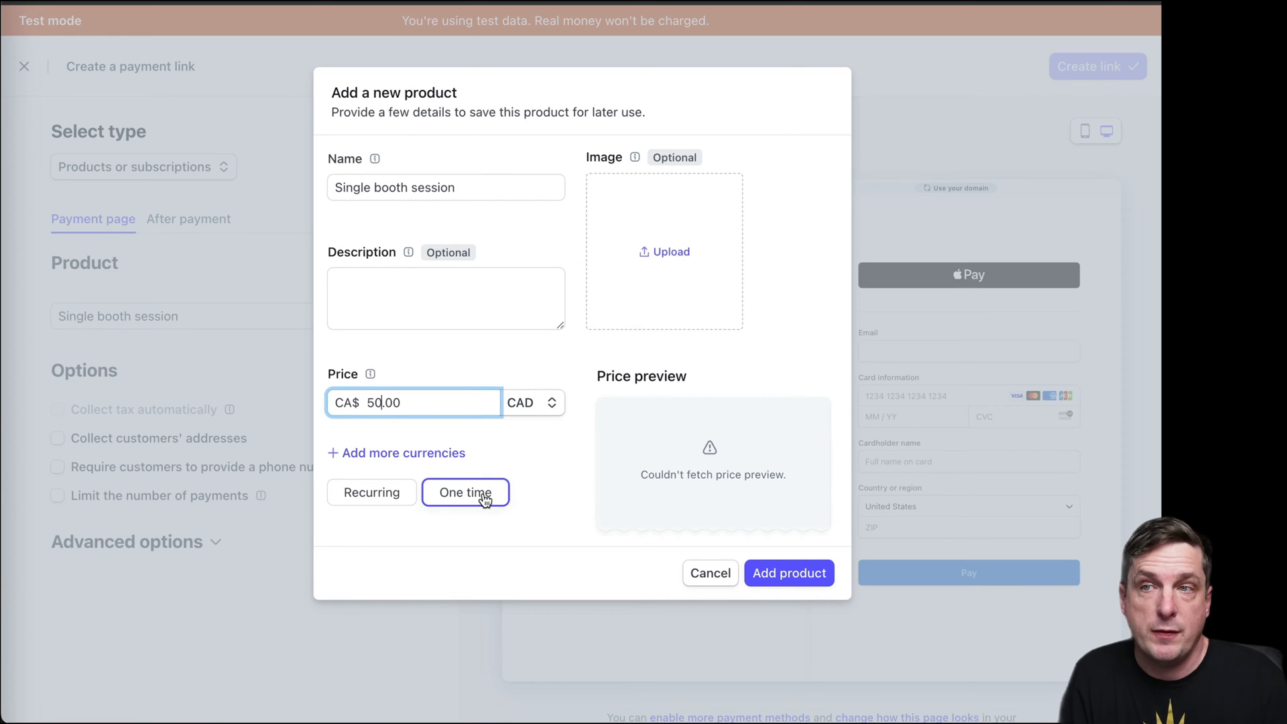
{"action": "left_click", "coordinate": [787, 573]}
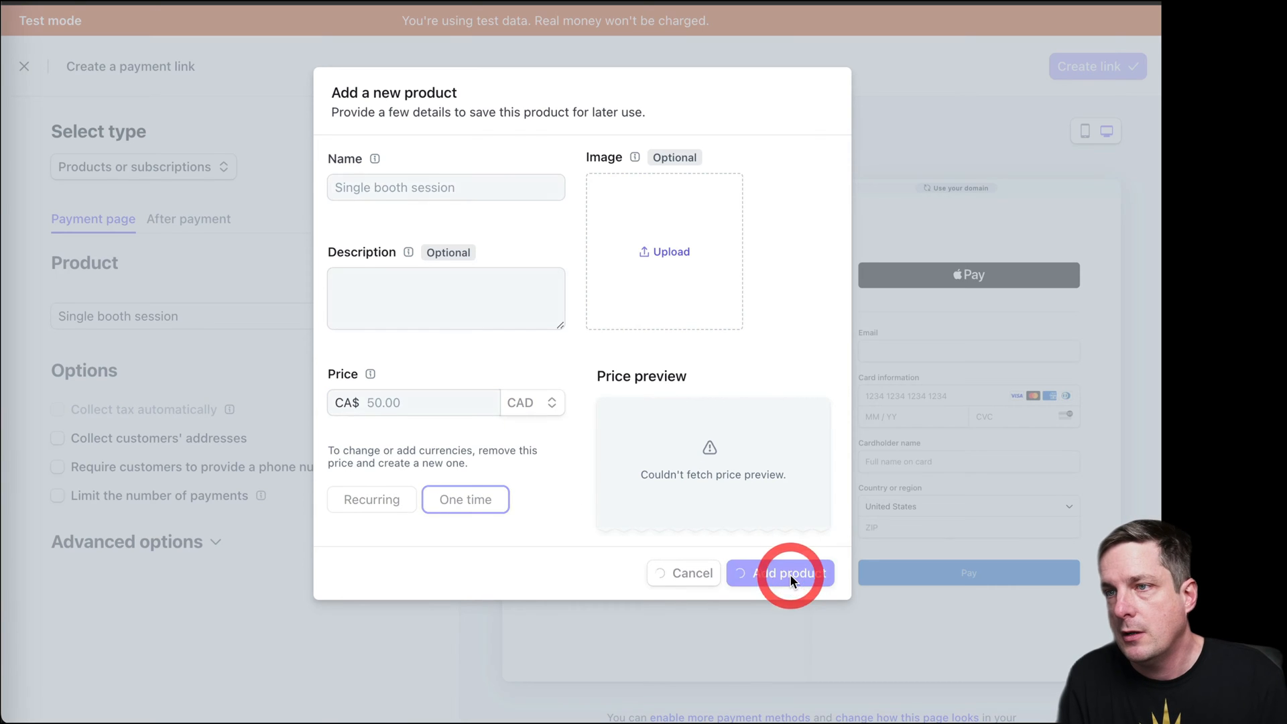
{"action": "left_click", "coordinate": [790, 572]}
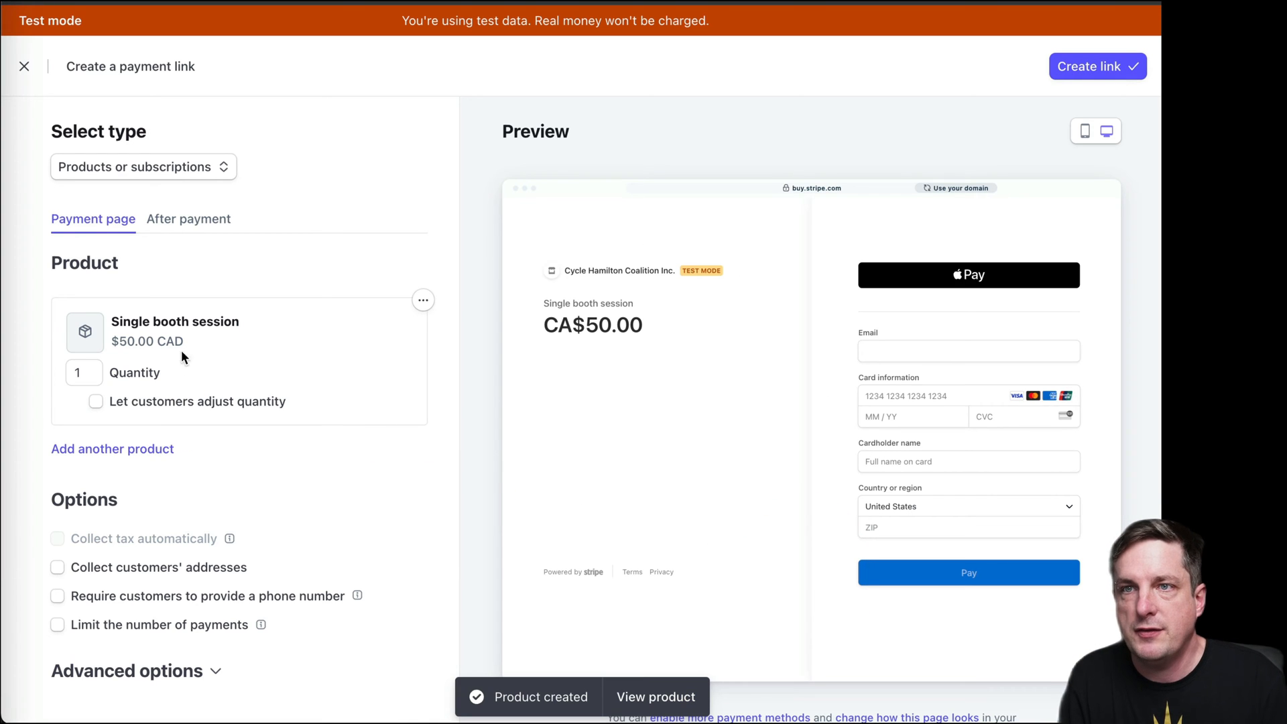
{"action": "scroll", "scroll_direction": "down", "scroll_amount": 3}
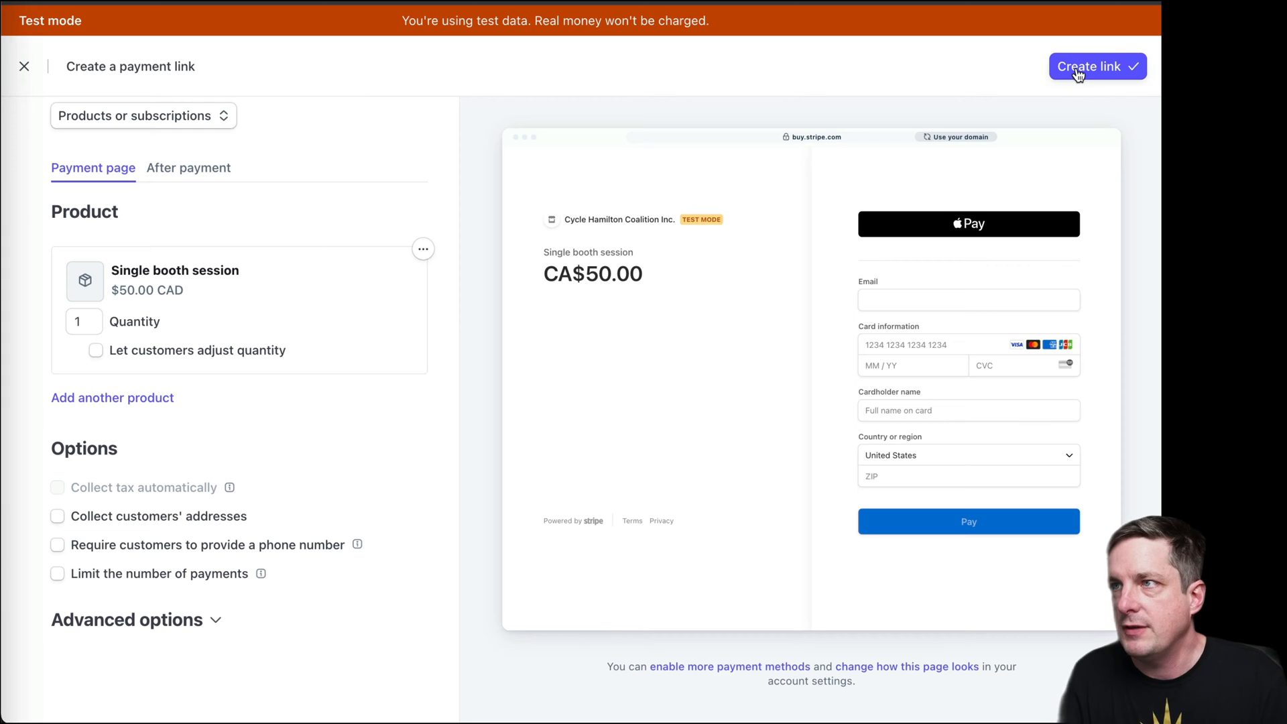
Create the Single booth session link and download its QR code image into Downloads.
{"action": "left_click", "coordinate": [1097, 67]}
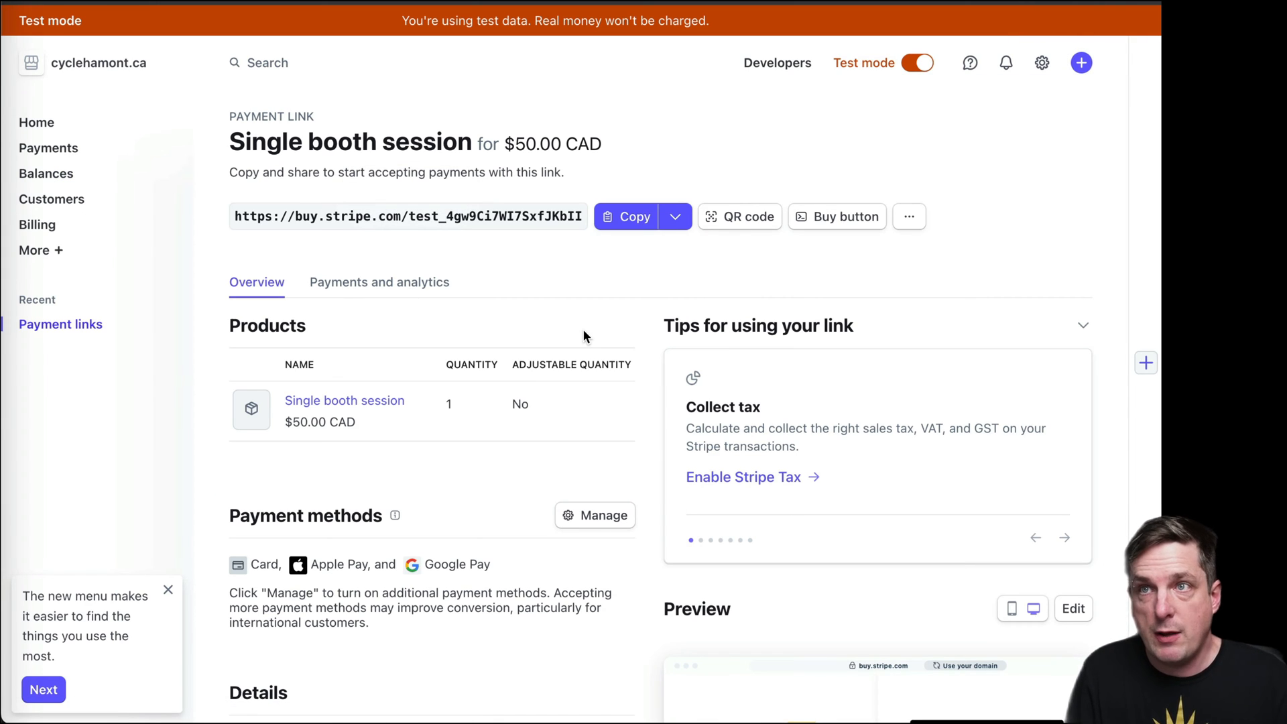
{"action": "mouse_move", "coordinate": [441, 232]}
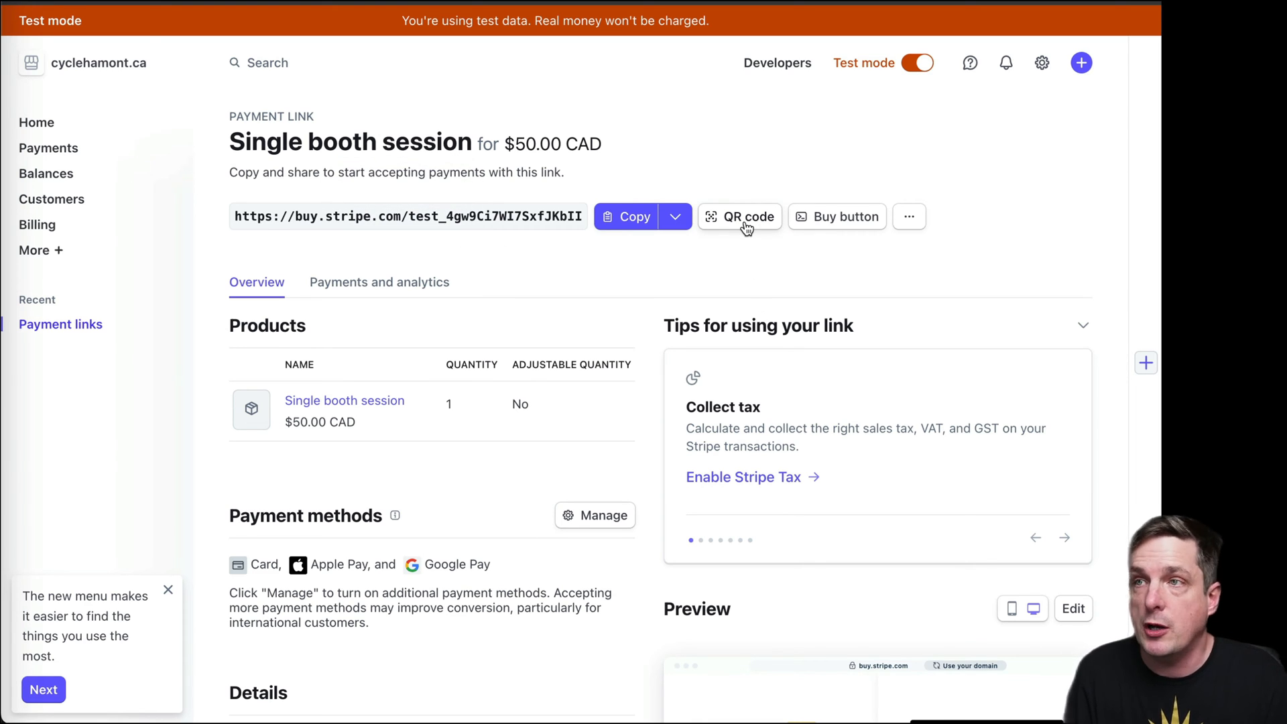
{"action": "left_click", "coordinate": [739, 216]}
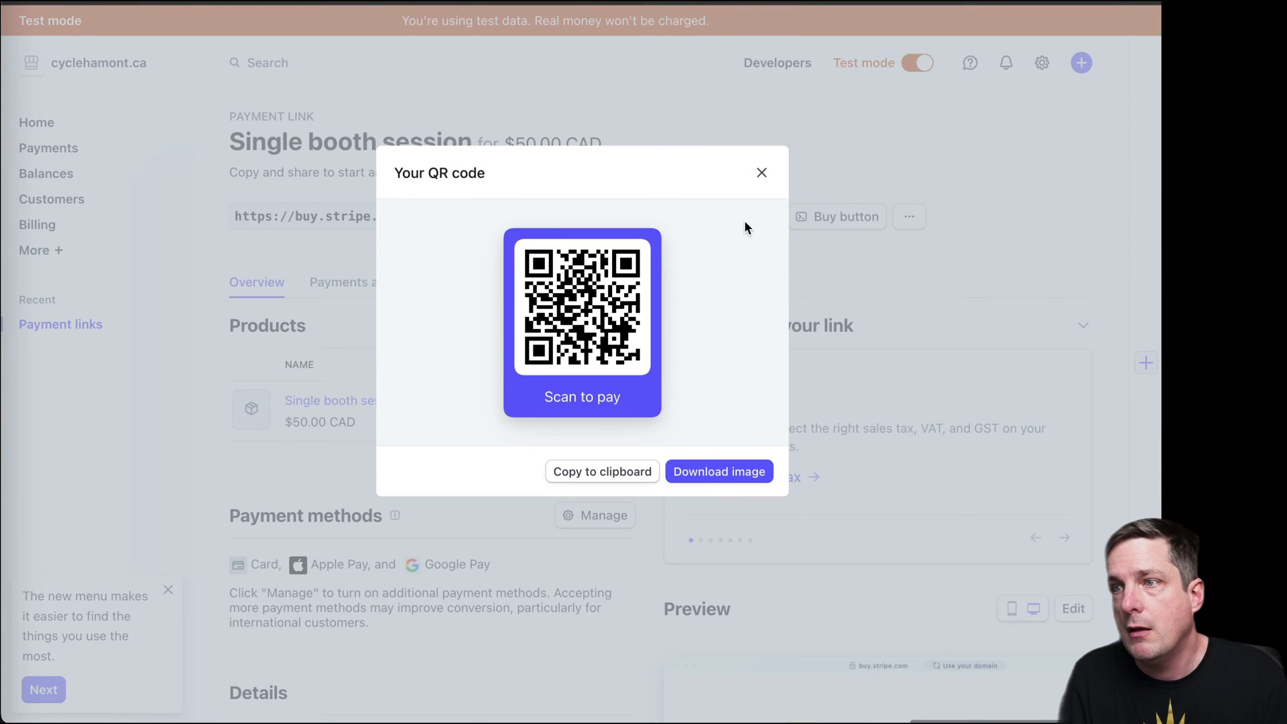
{"action": "left_click", "coordinate": [718, 471]}
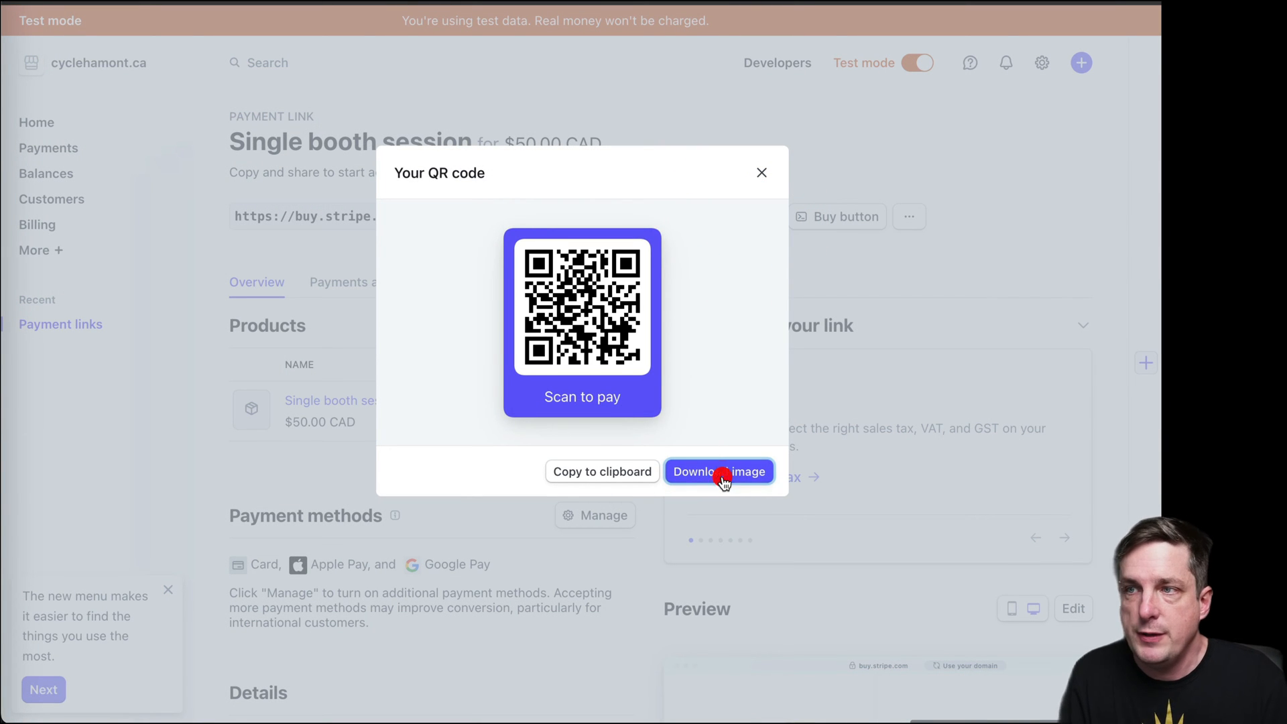
{"action": "left_click", "coordinate": [719, 471]}
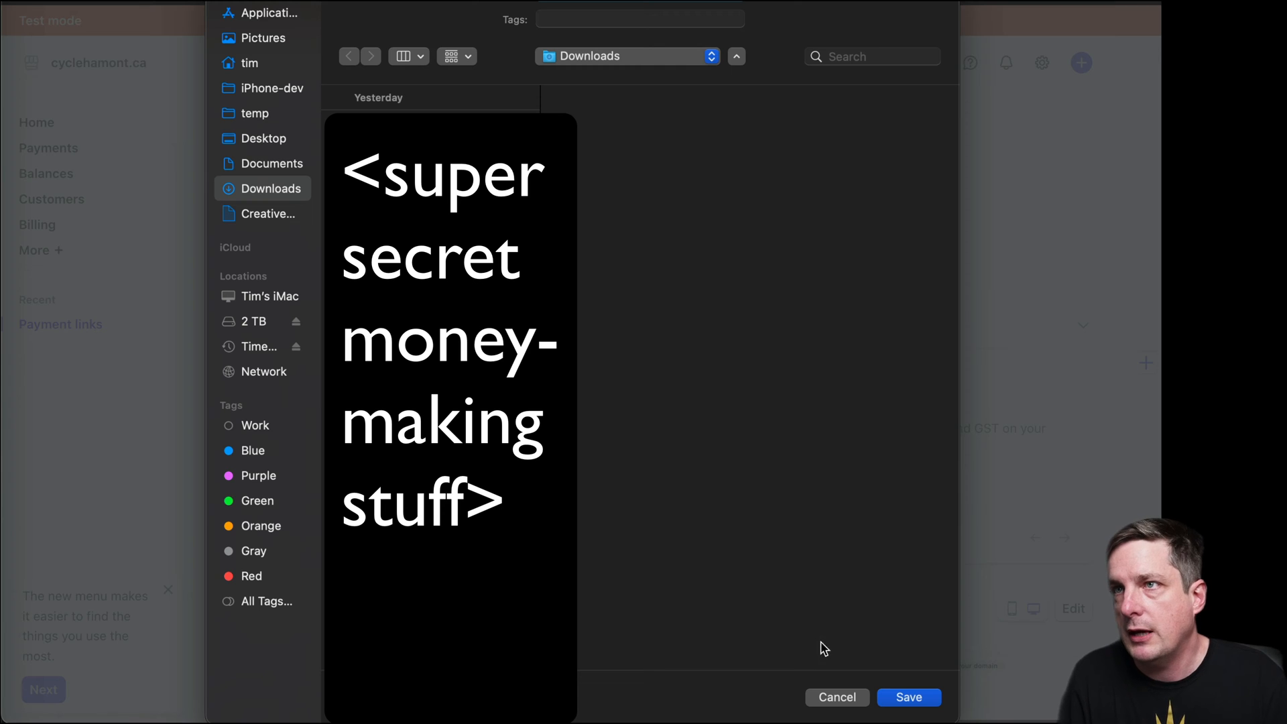
{"action": "left_click", "coordinate": [906, 697]}
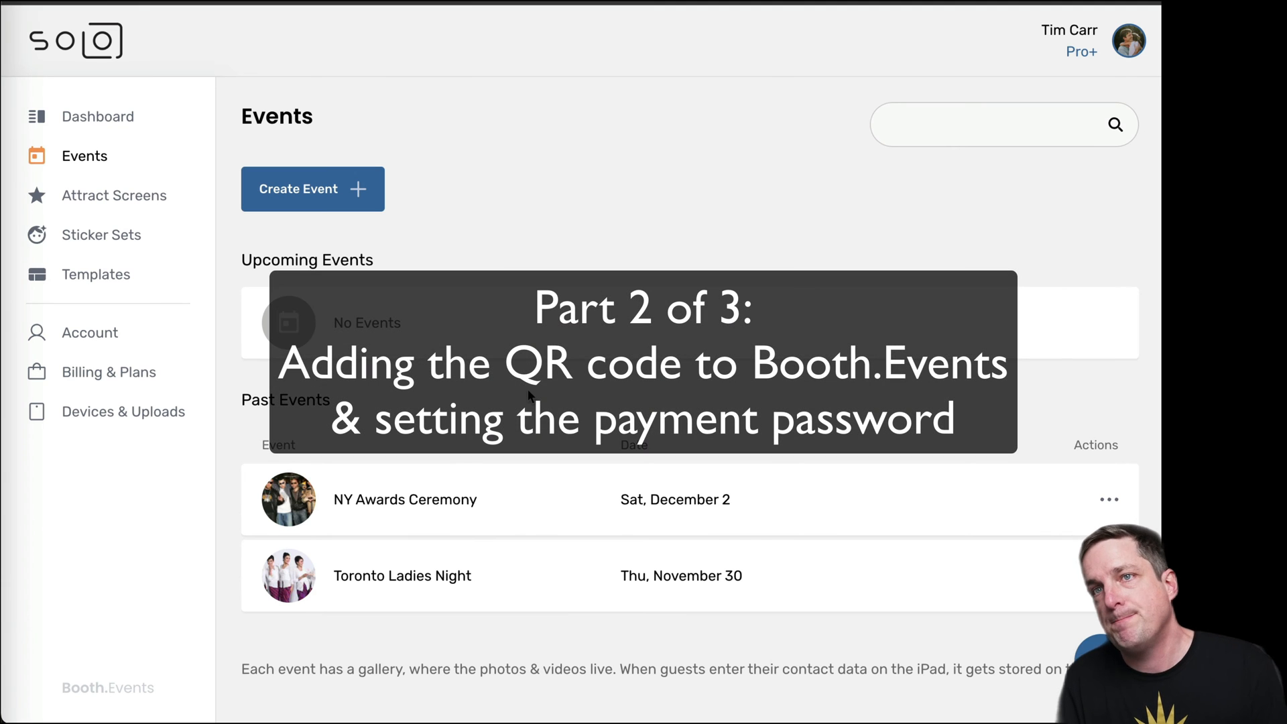
{"action": "mouse_move", "coordinate": [288, 195]}
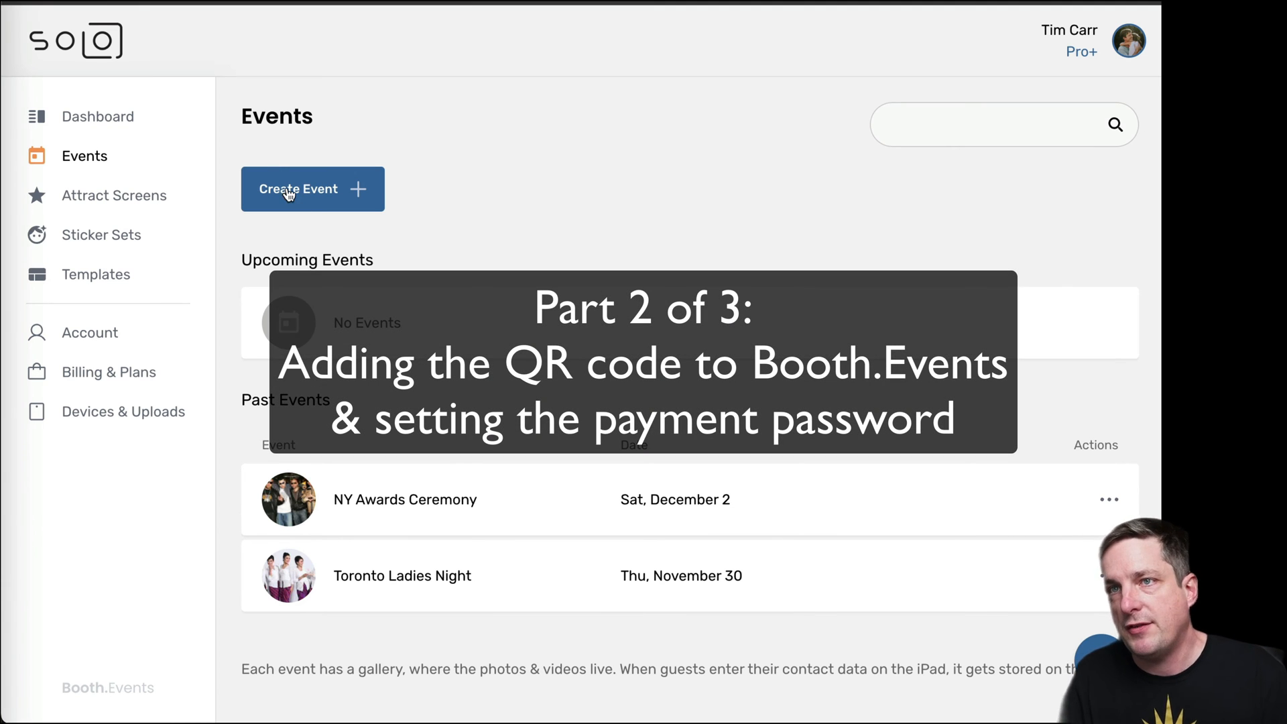
Create a new event named 'Test payments' and open its page.
{"action": "left_click", "coordinate": [312, 189]}
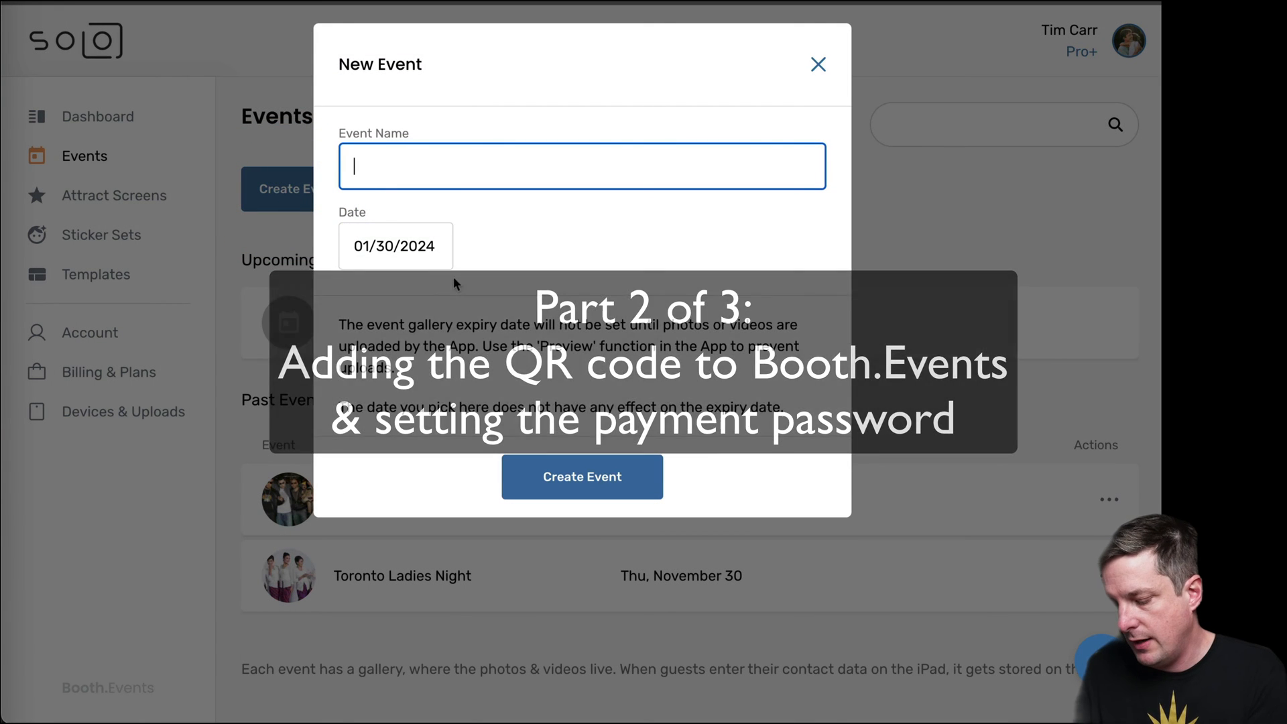
{"action": "type", "text": "Test payments"}
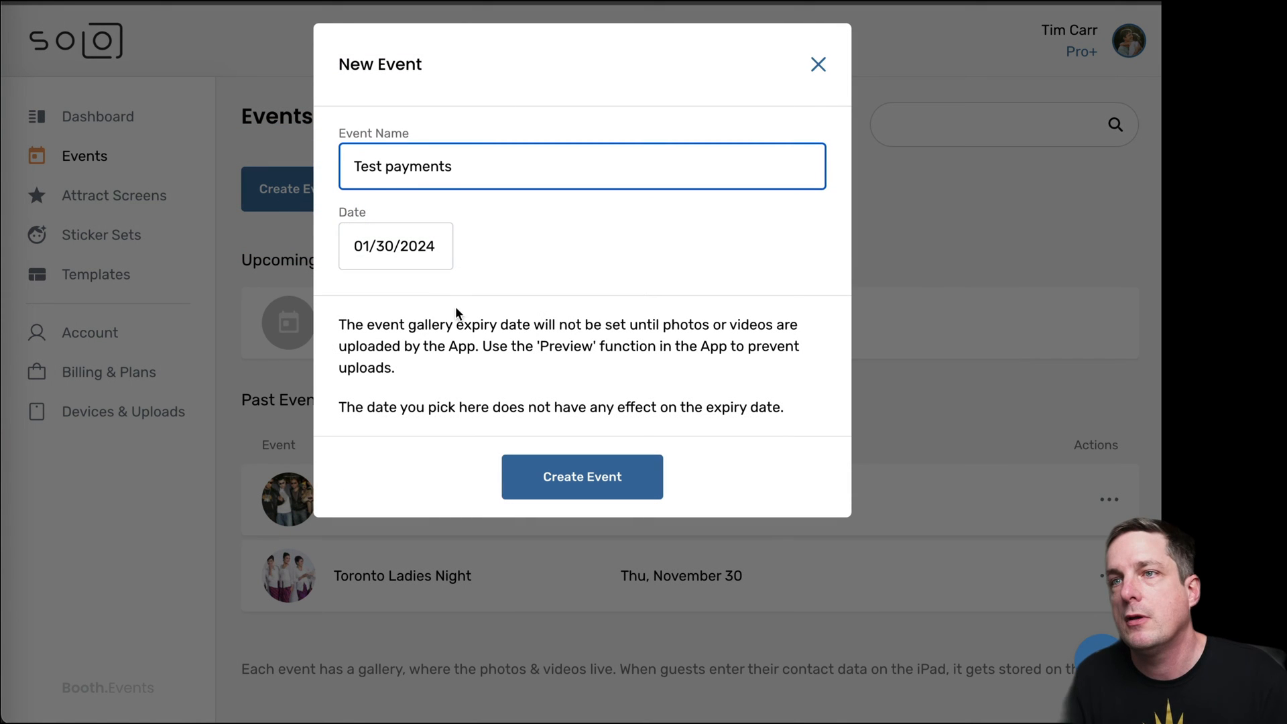
{"action": "left_click", "coordinate": [581, 476]}
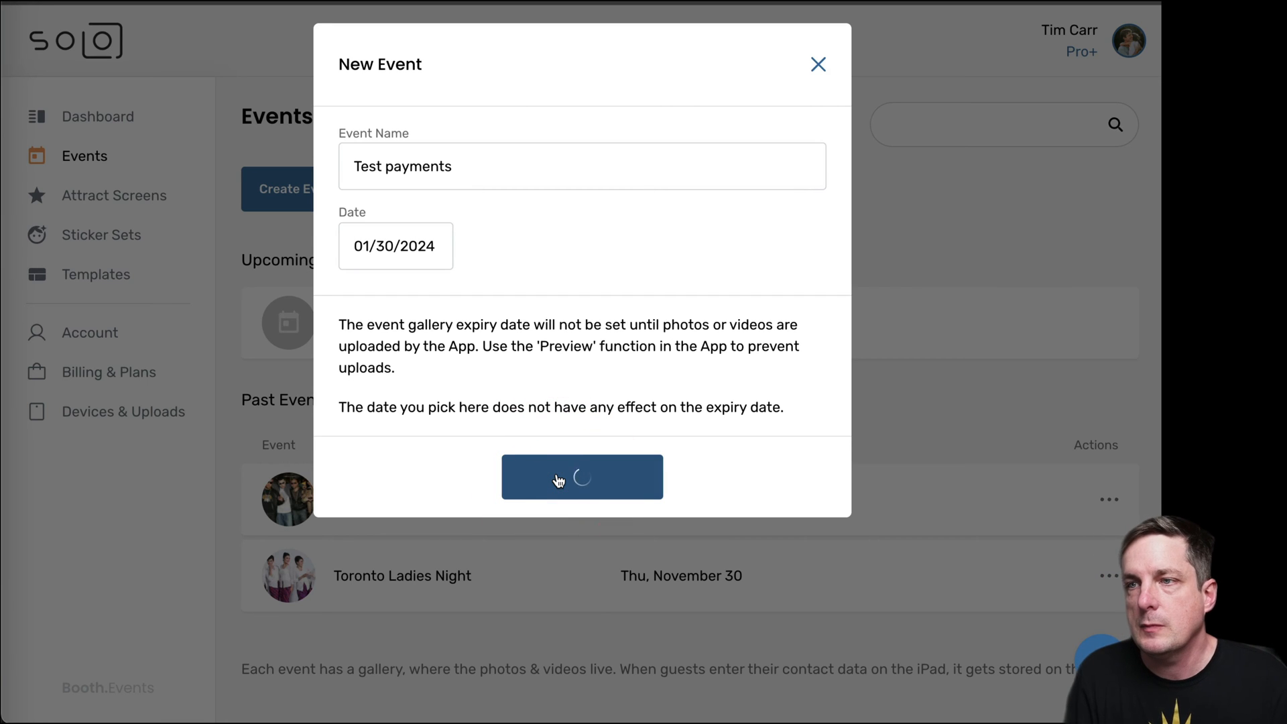
{"action": "left_click", "coordinate": [581, 476]}
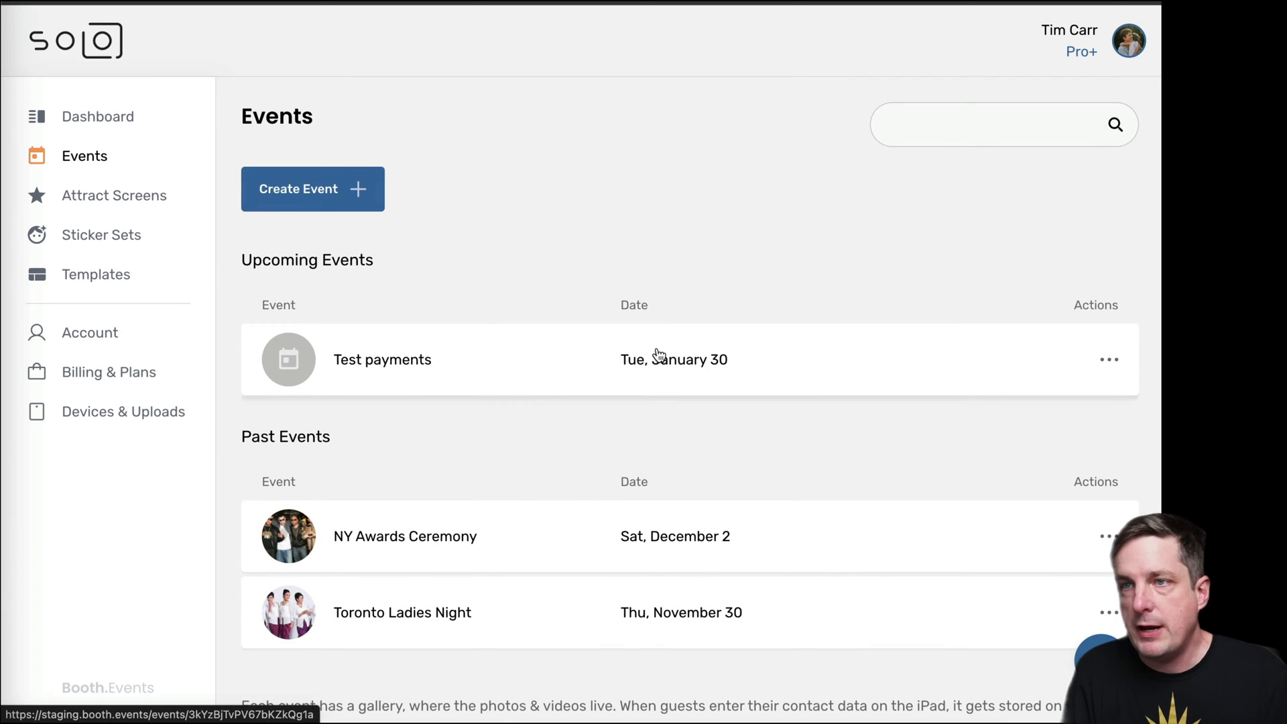
{"action": "left_click", "coordinate": [382, 359]}
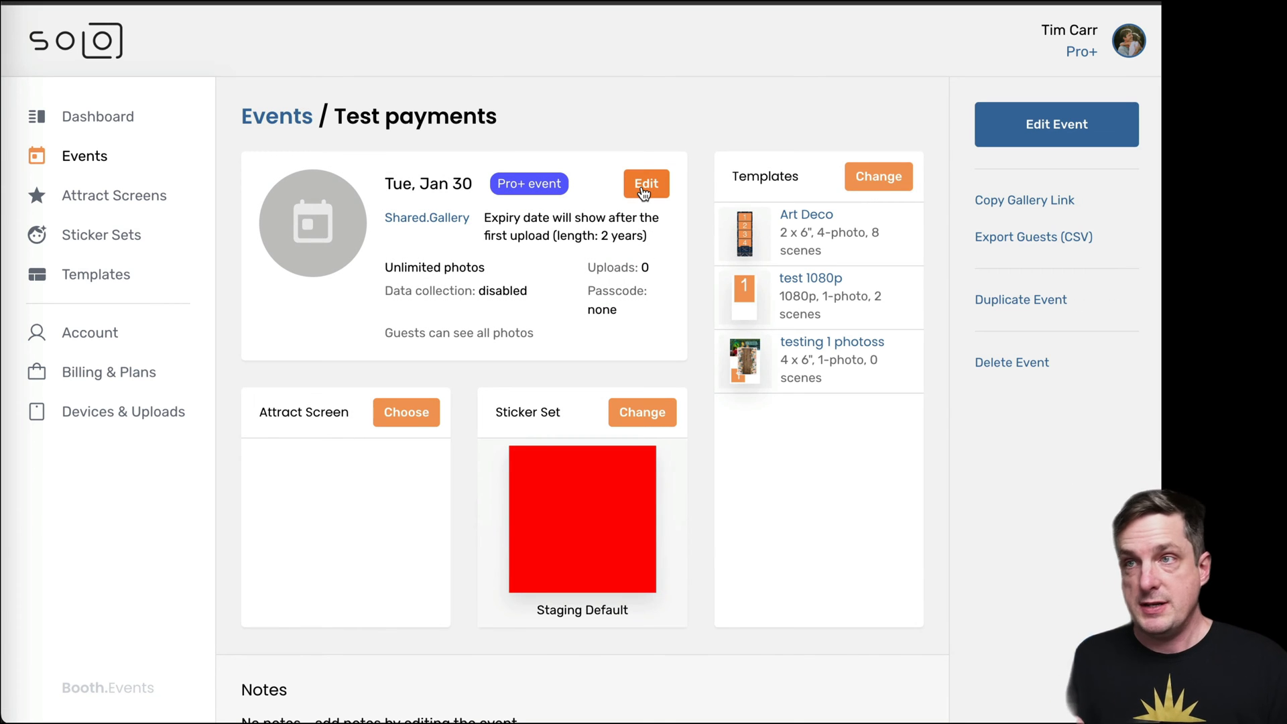
{"action": "mouse_move", "coordinate": [638, 197]}
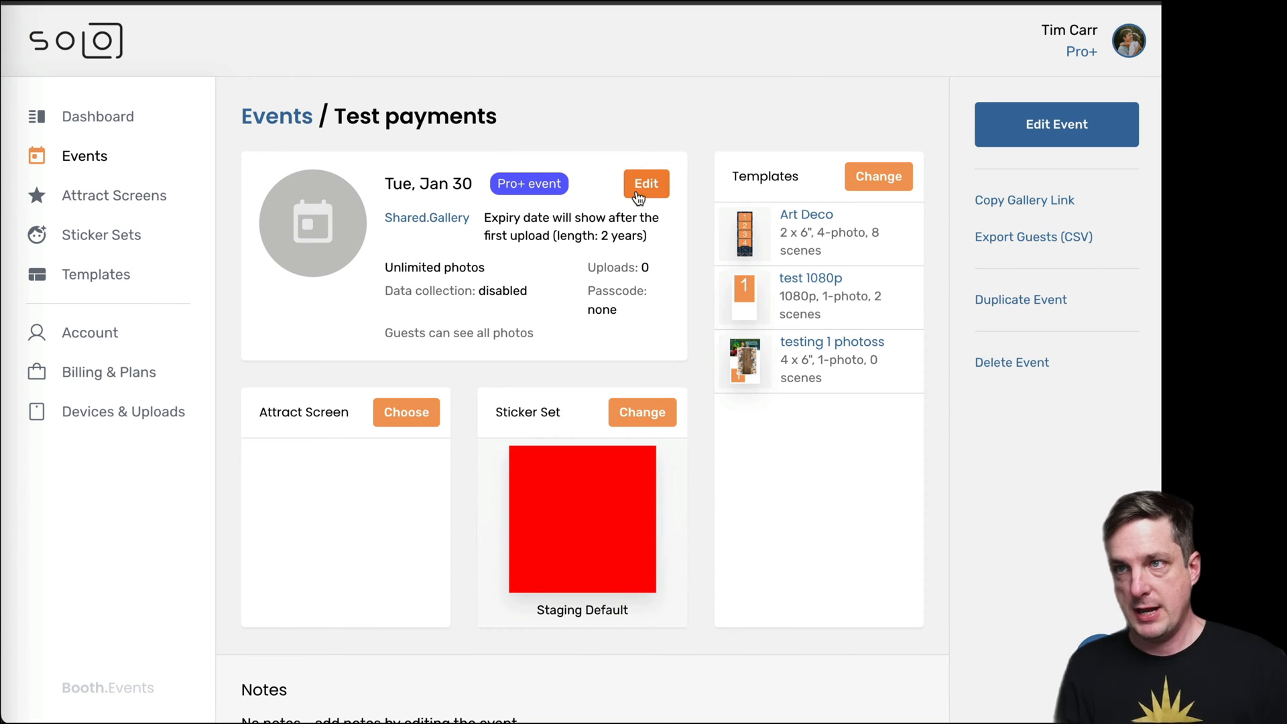
Enable data collection on Test payments and replace the consent text with a $50 payment message.
{"action": "left_click", "coordinate": [646, 182]}
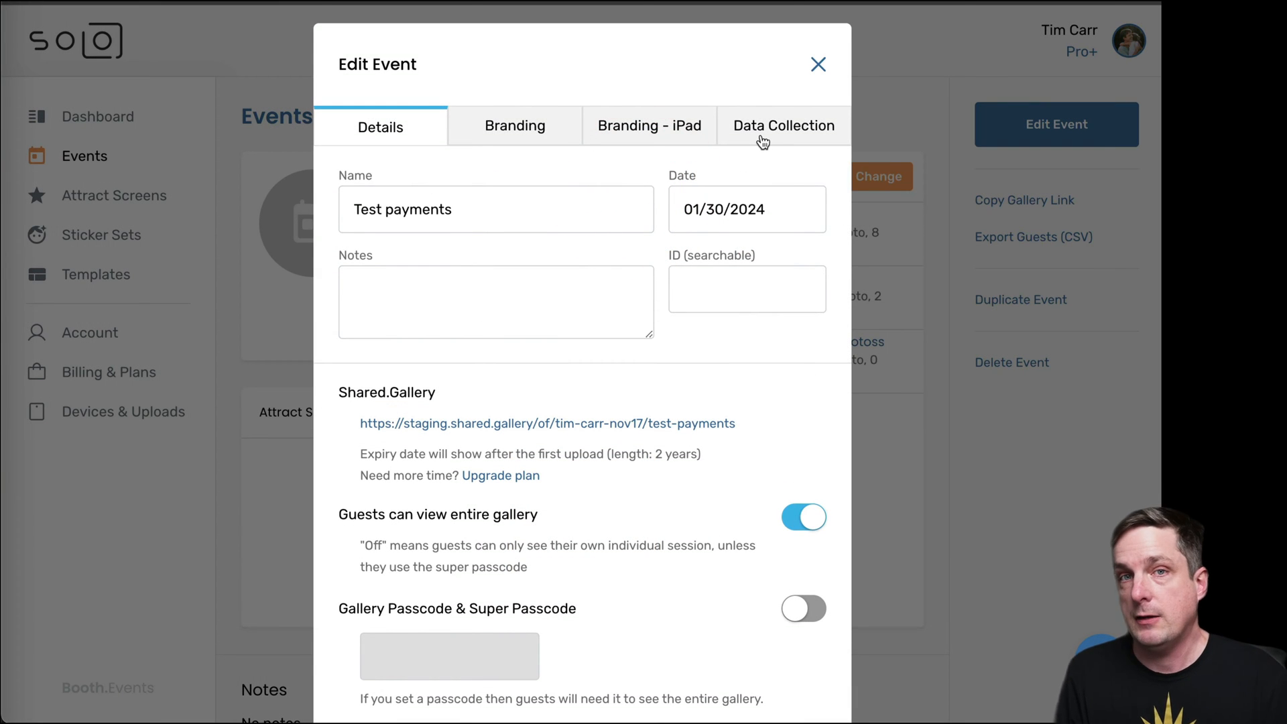
{"action": "left_click", "coordinate": [783, 125]}
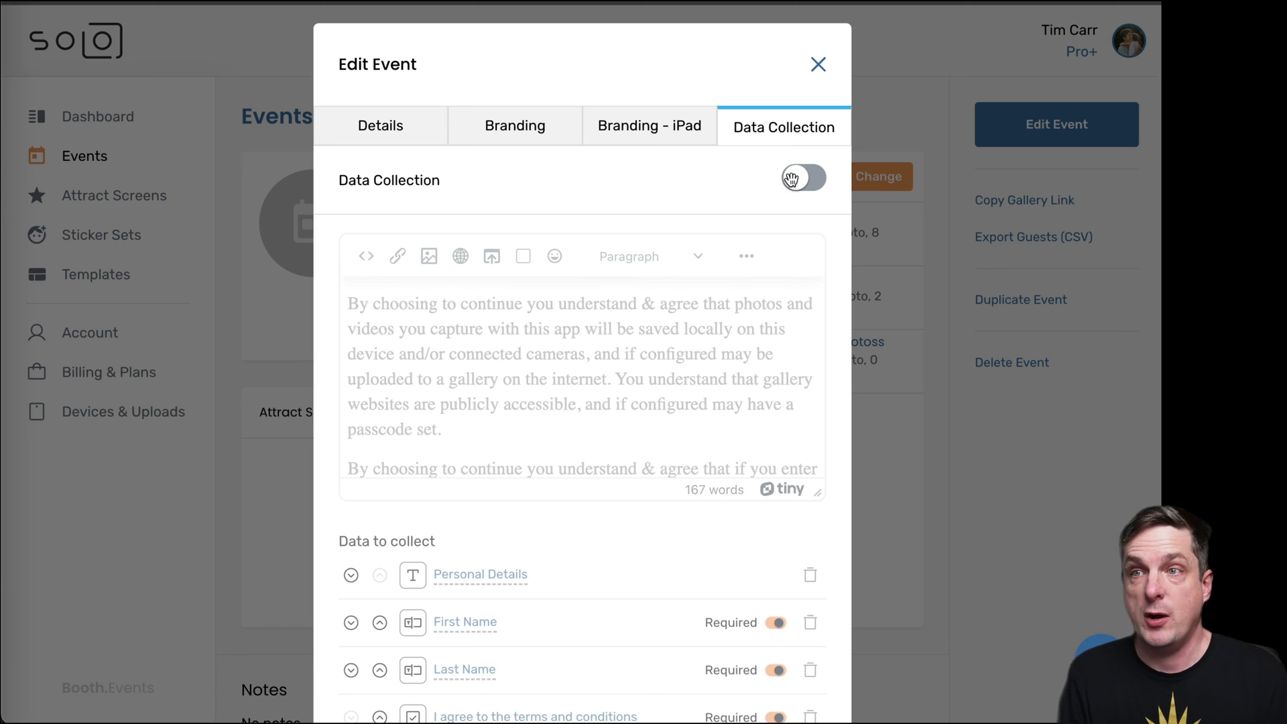
{"action": "left_click", "coordinate": [802, 177]}
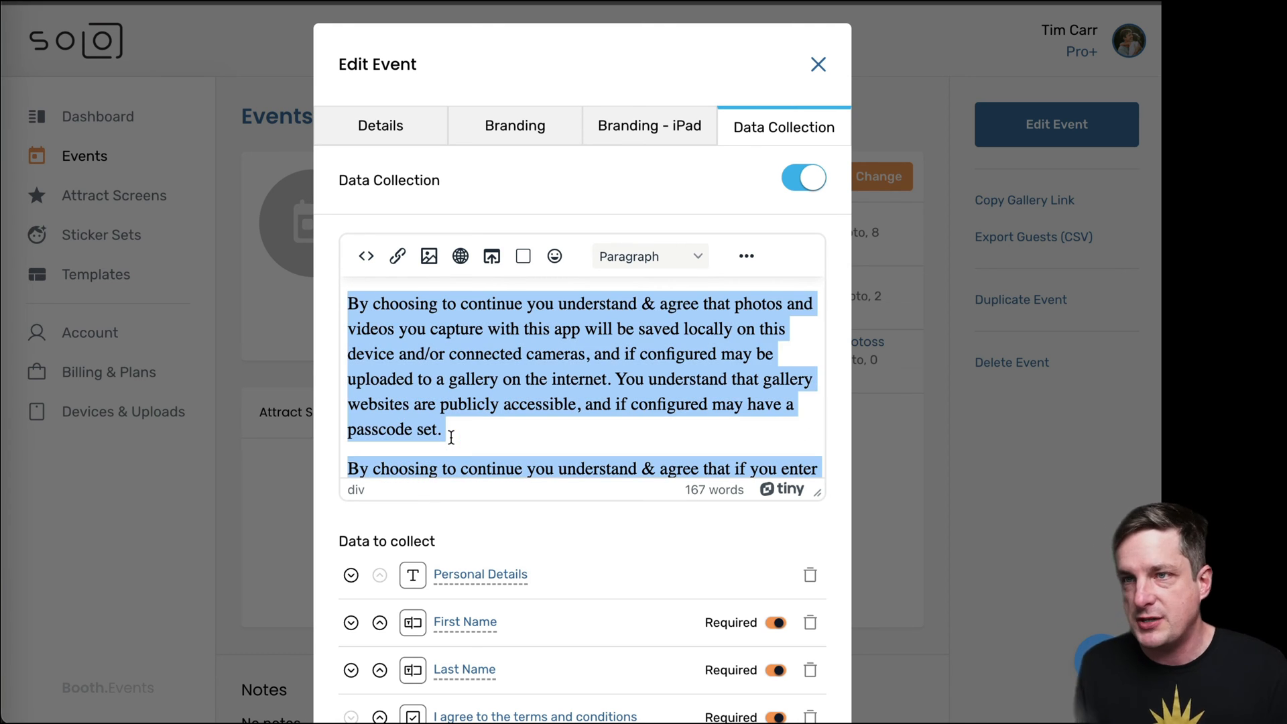
{"action": "type", "text": "Hi"}
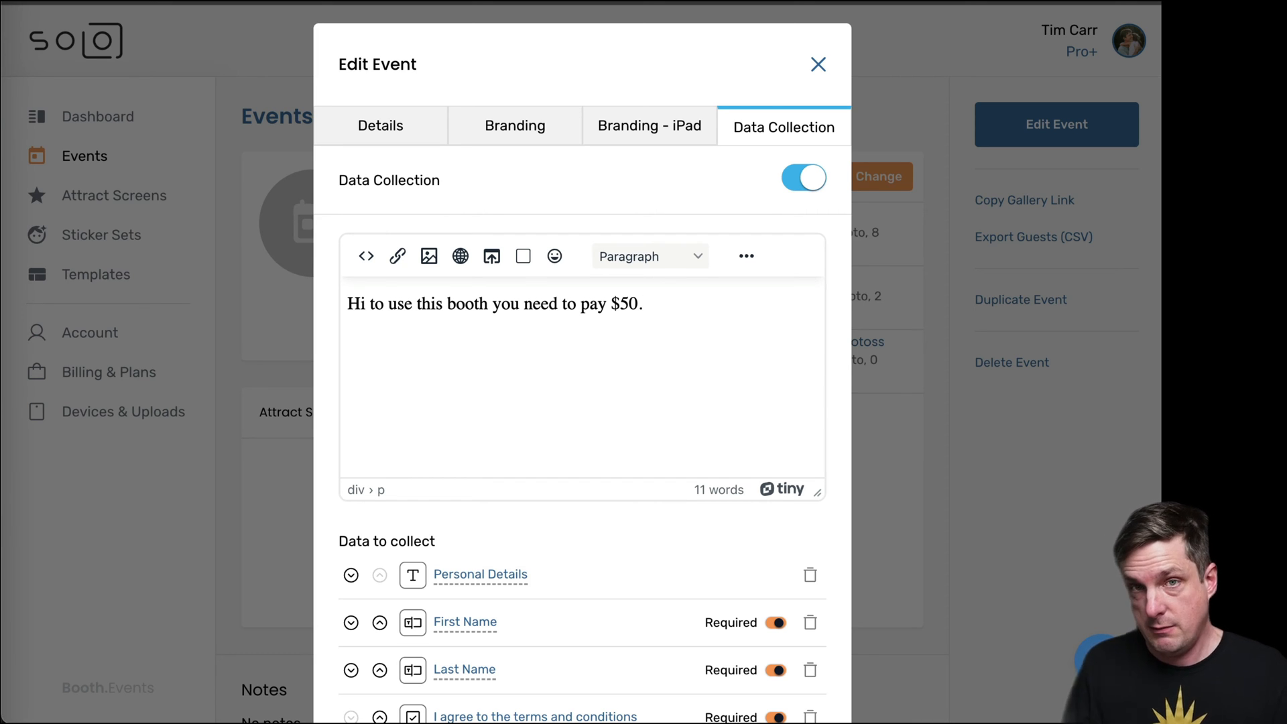
{"action": "mouse_move", "coordinate": [712, 264]}
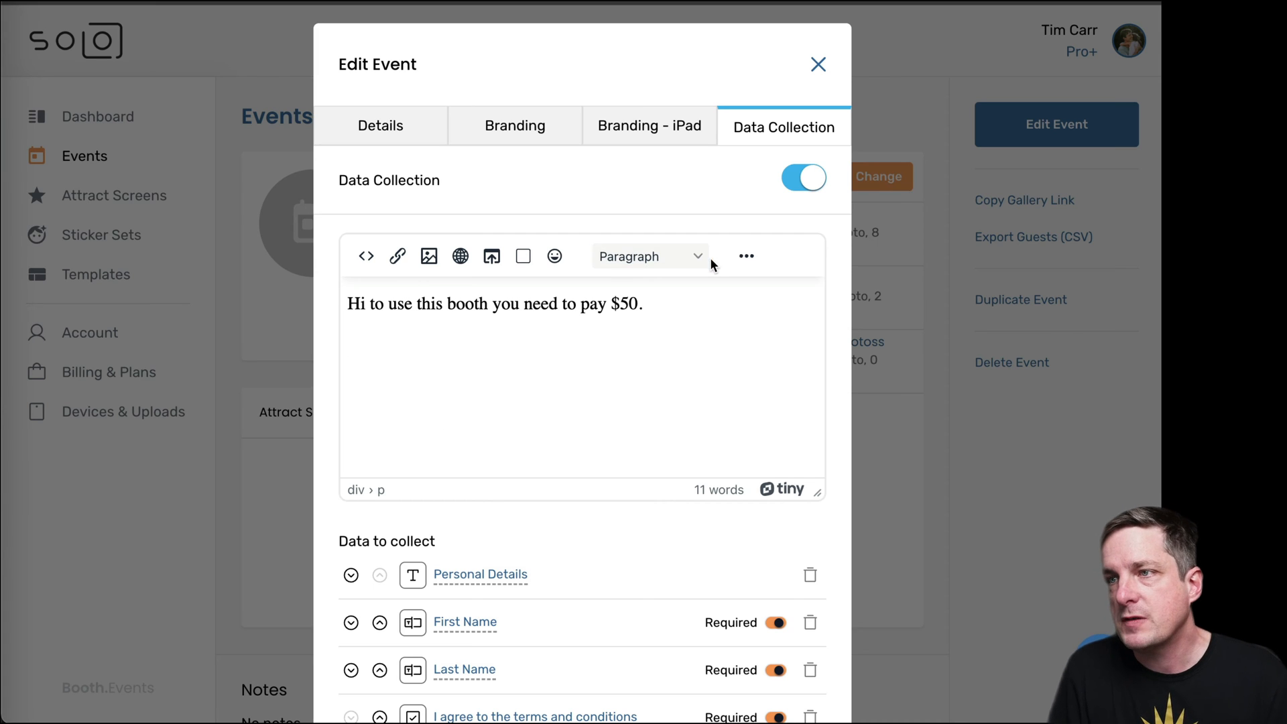
Upload the downloaded QR code image into the message below the $50 notice.
{"action": "left_click", "coordinate": [746, 256]}
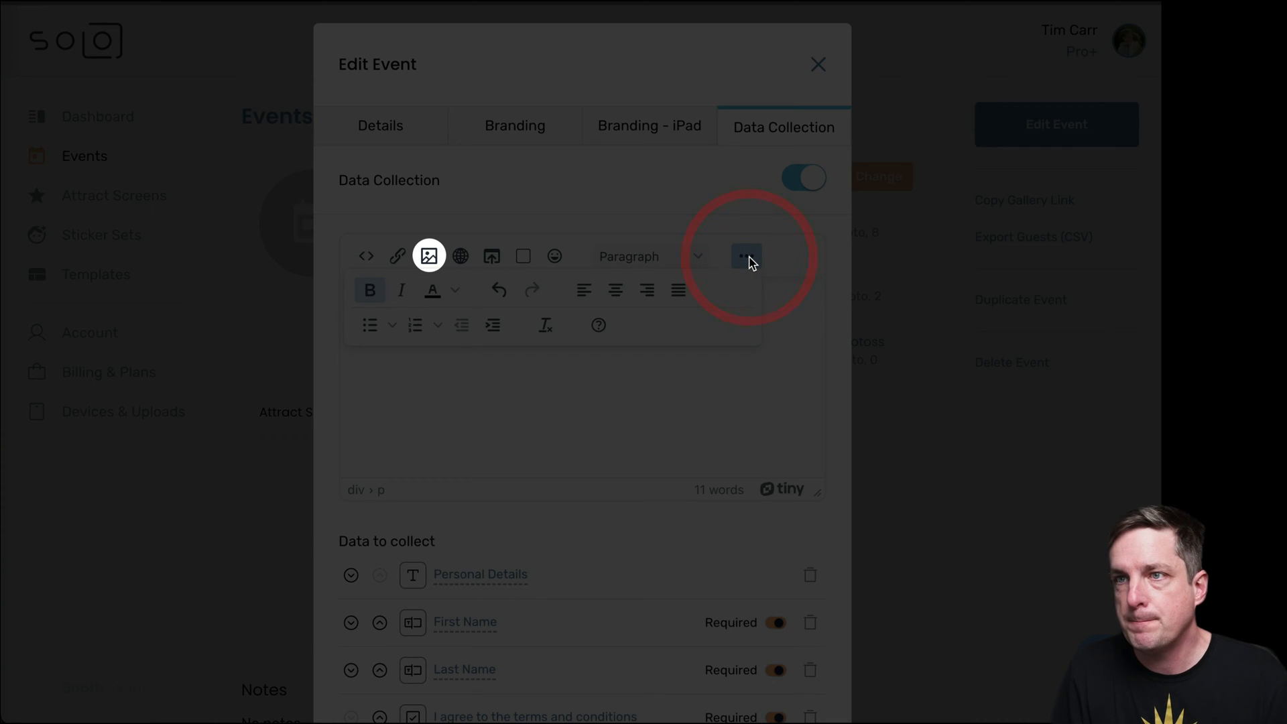
{"action": "left_click", "coordinate": [429, 256]}
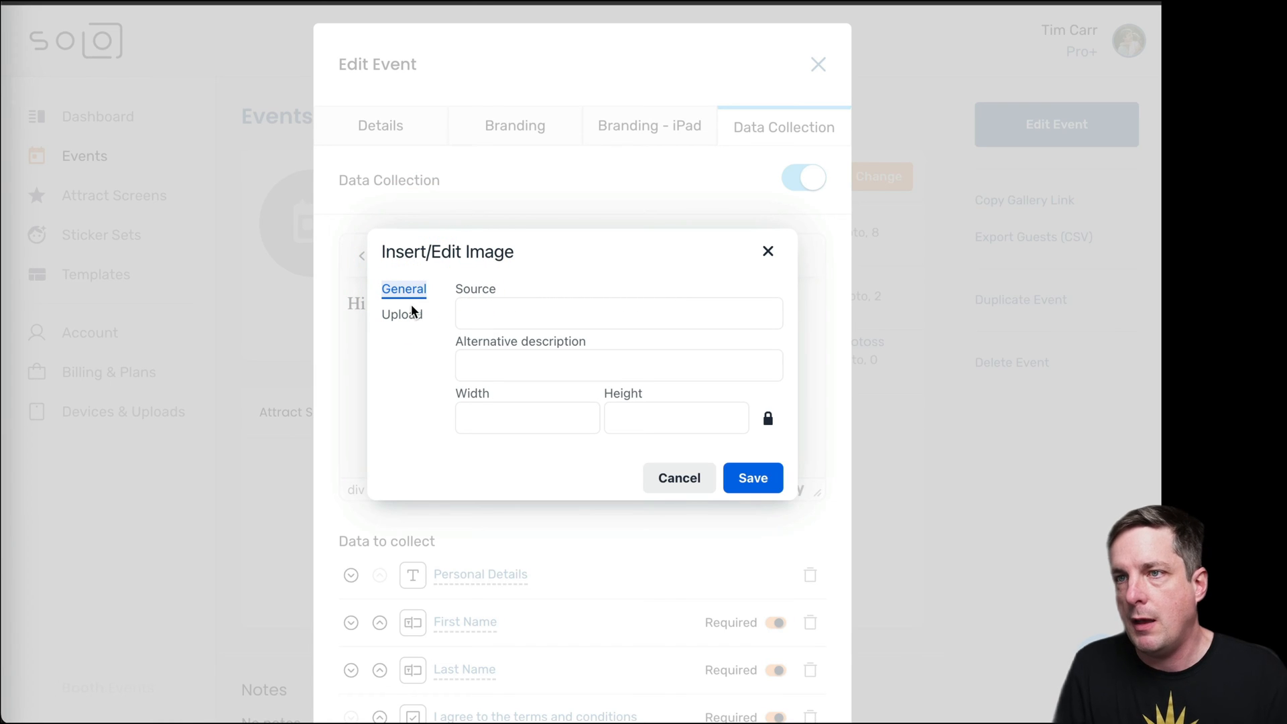
{"action": "left_click", "coordinate": [402, 314]}
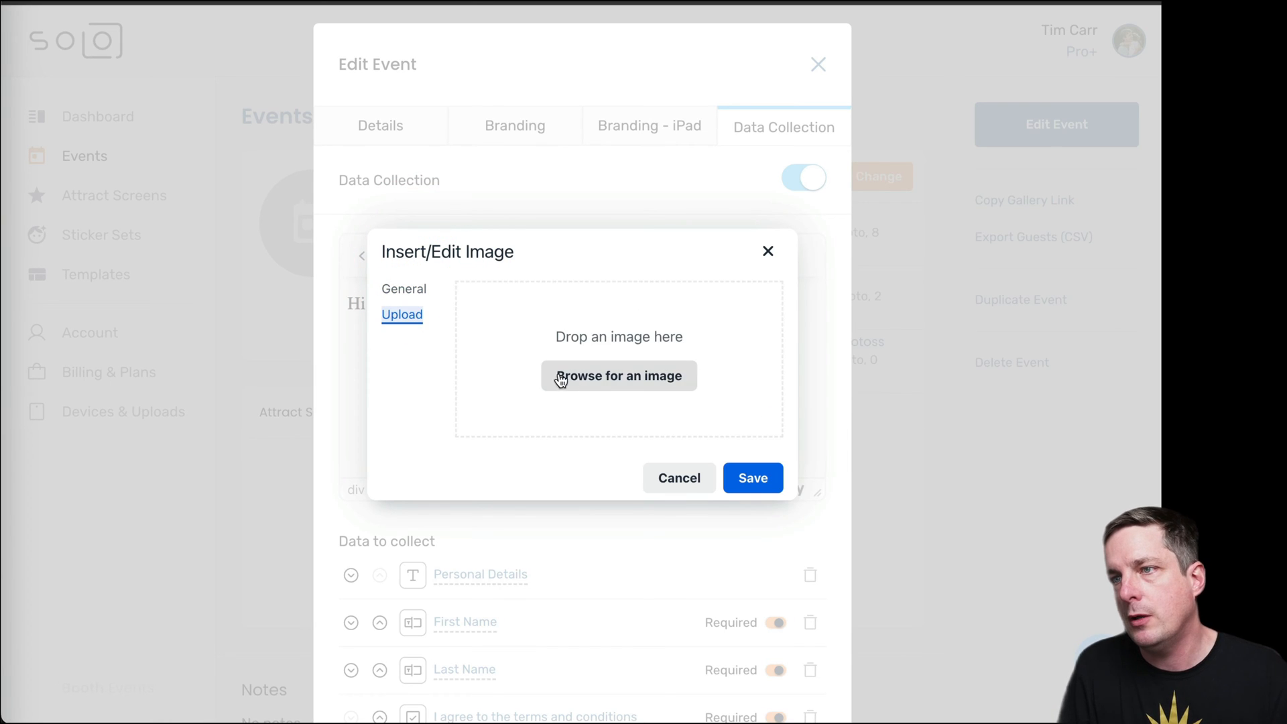
{"action": "left_click", "coordinate": [618, 376]}
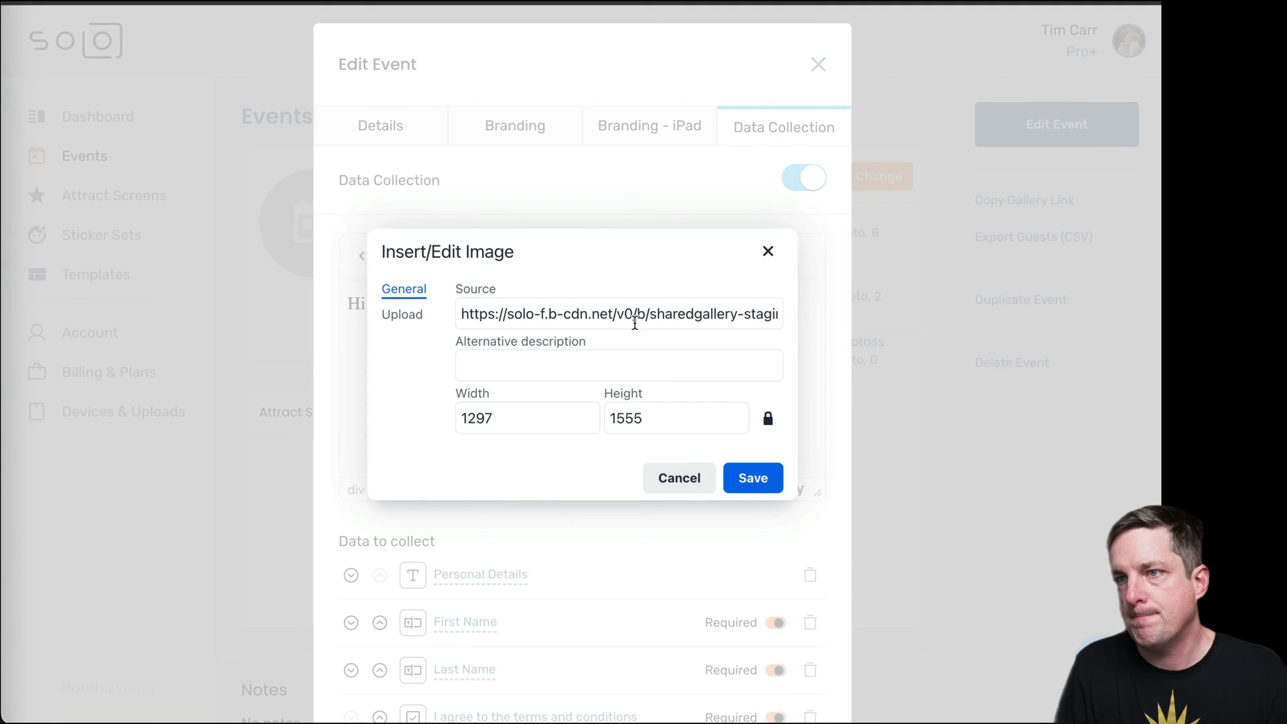
{"action": "left_click", "coordinate": [750, 478]}
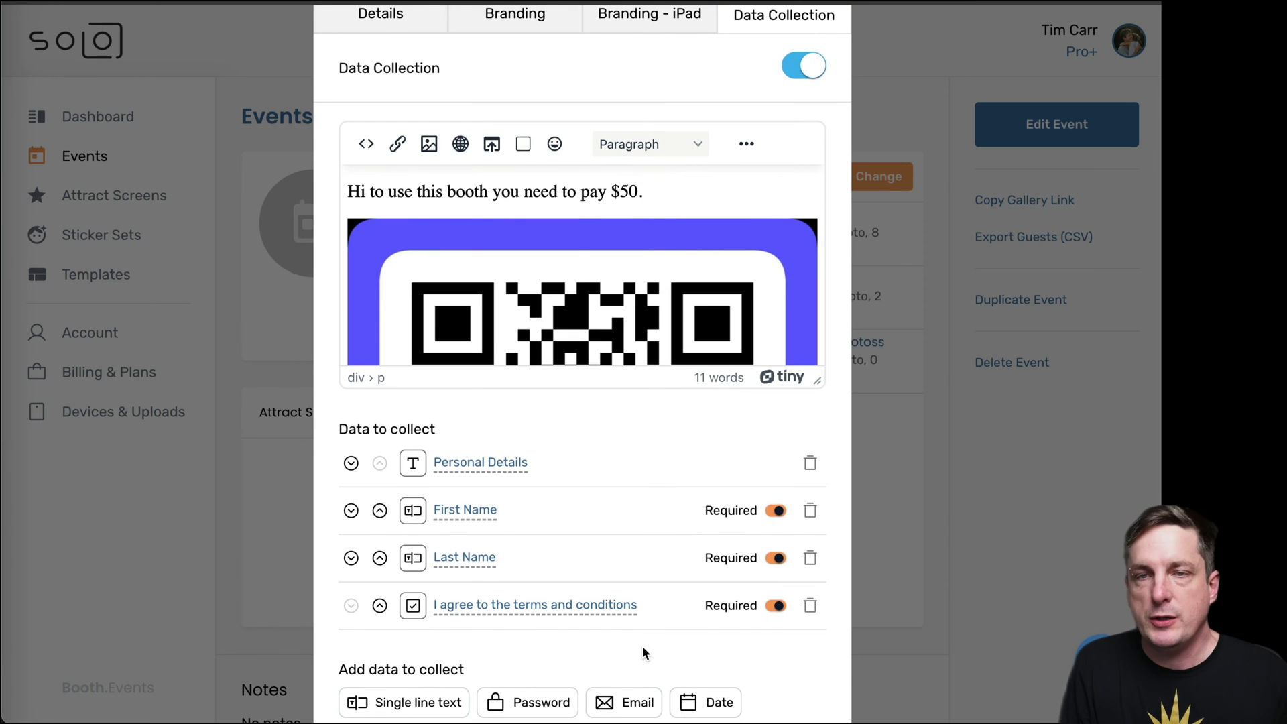
{"action": "mouse_move", "coordinate": [672, 632]}
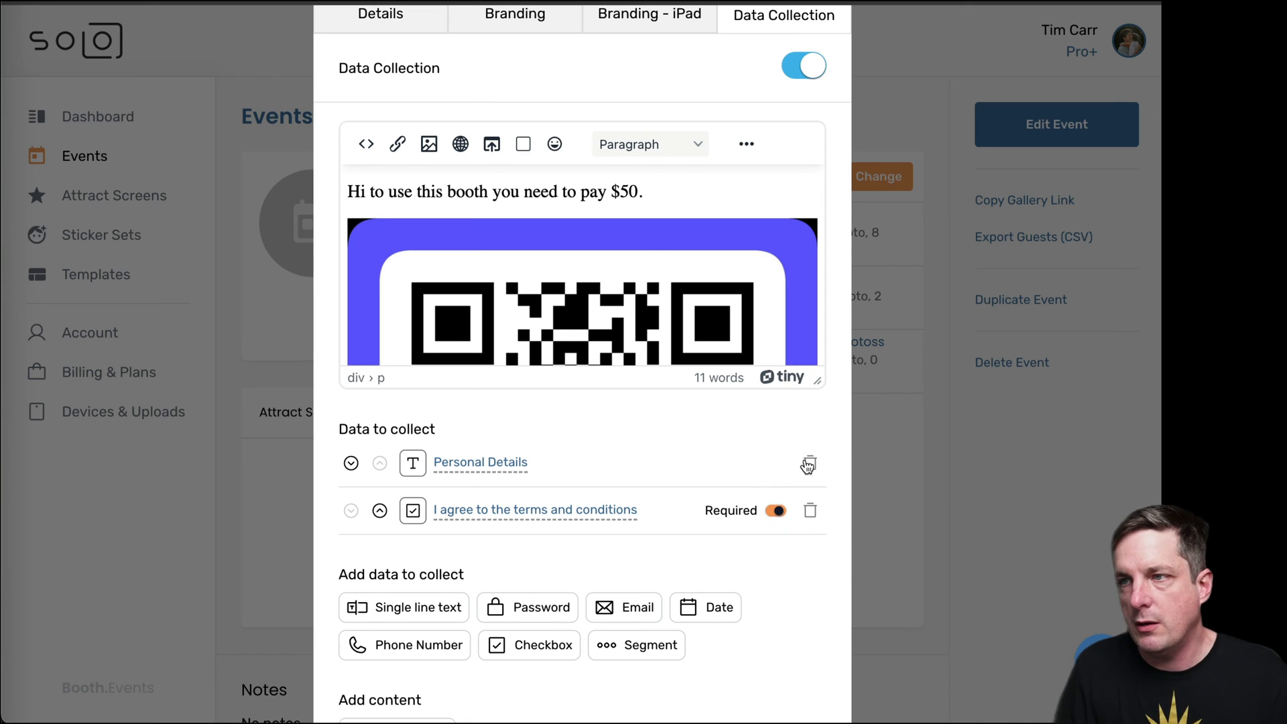
Delete the Personal Details heading from the data to collect.
{"action": "left_click", "coordinate": [808, 464]}
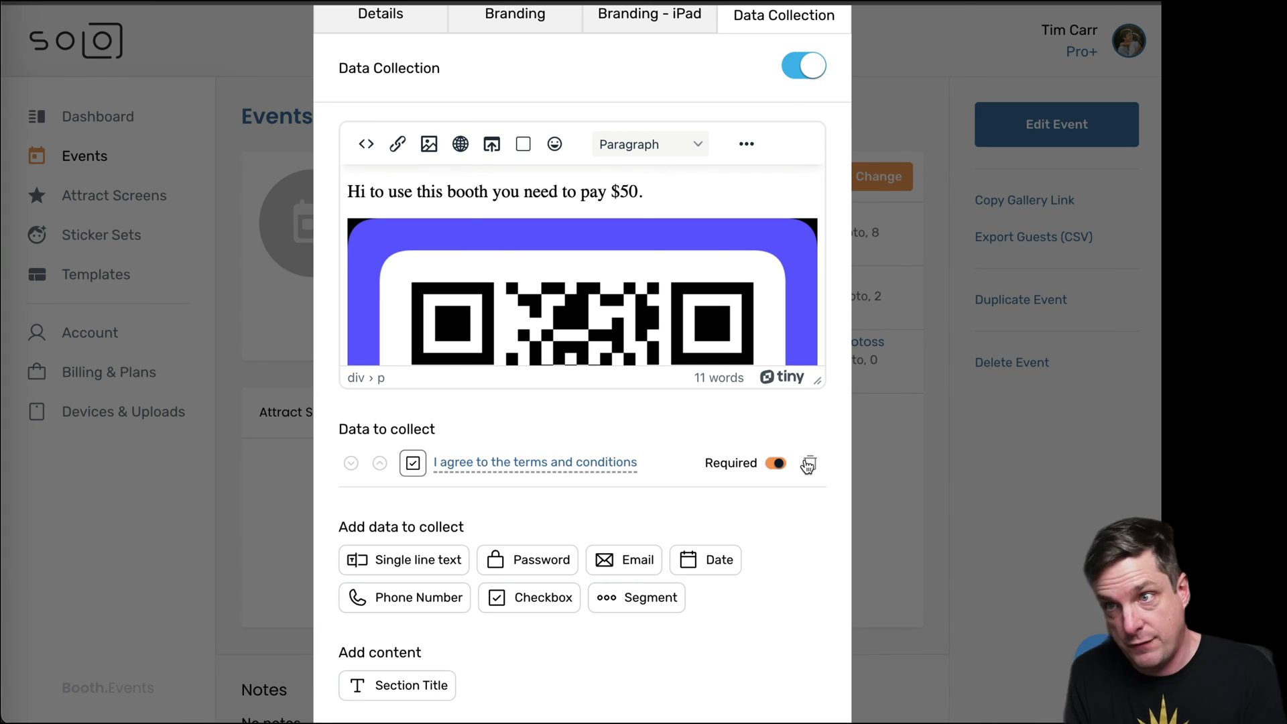
{"action": "mouse_move", "coordinate": [734, 581]}
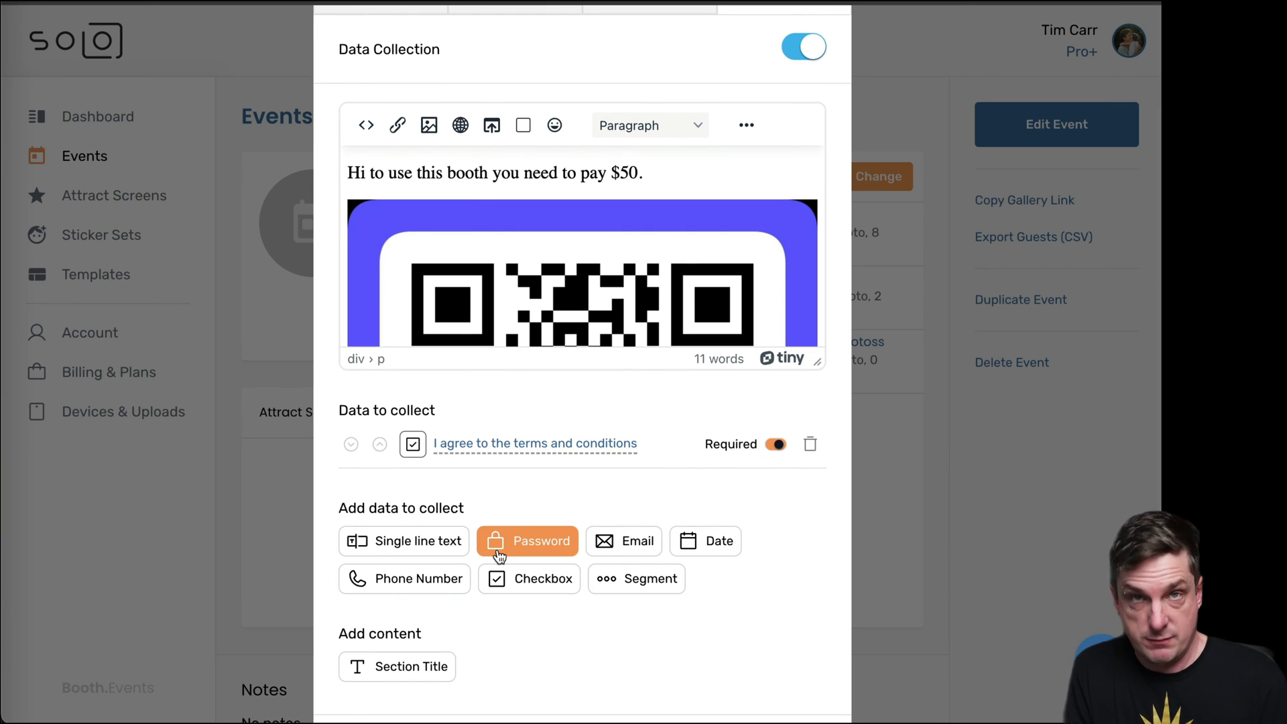
{"action": "left_click", "coordinate": [526, 540]}
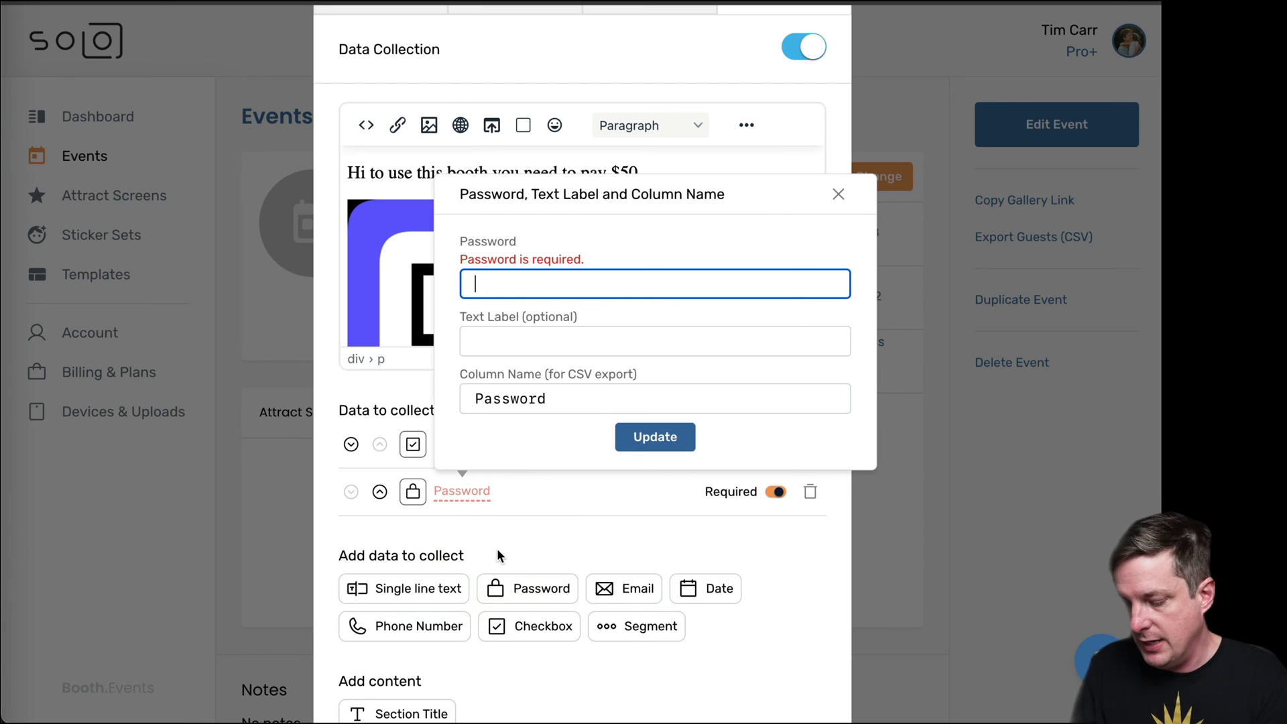
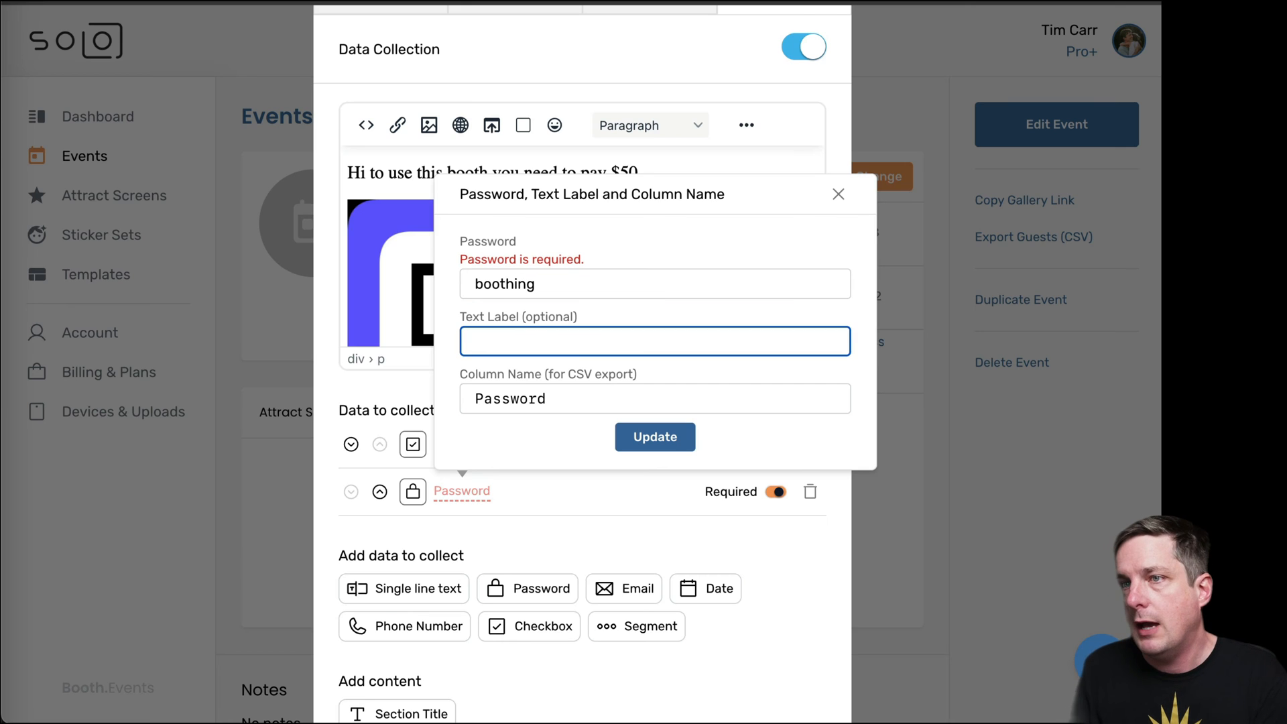
{"action": "type", "text": "Please"}
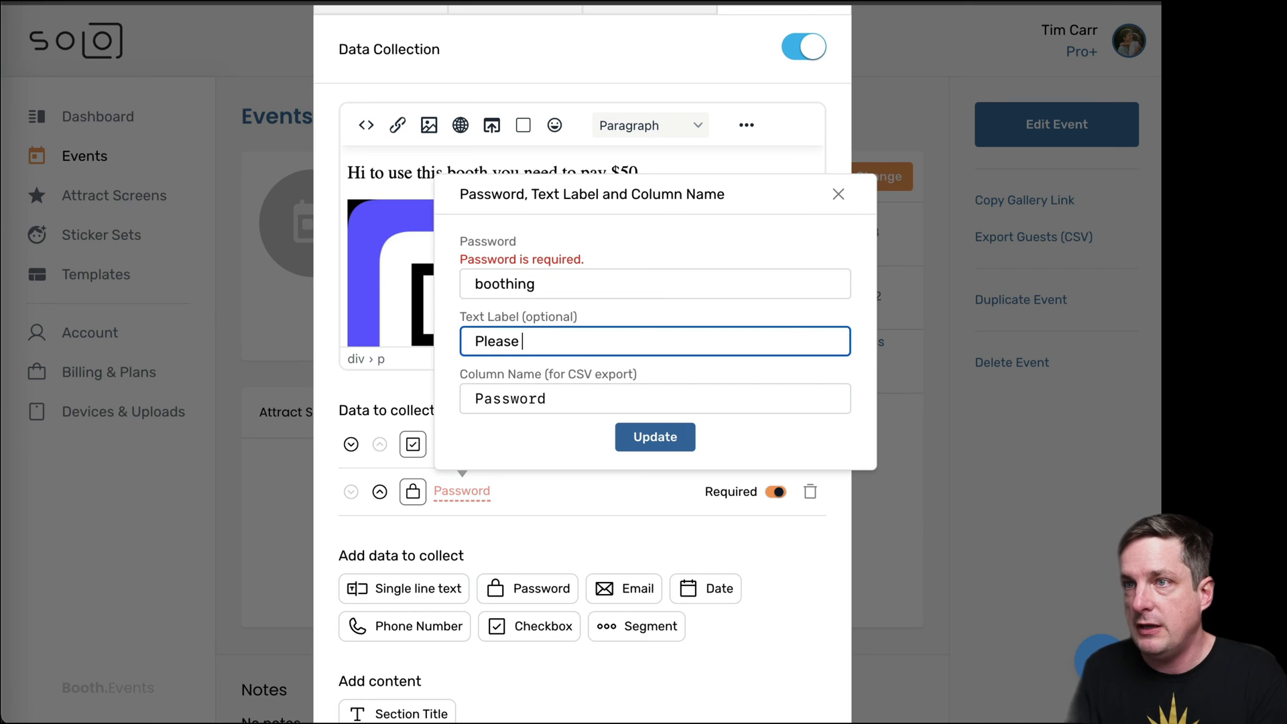
{"action": "type", "text": "enter the password you"}
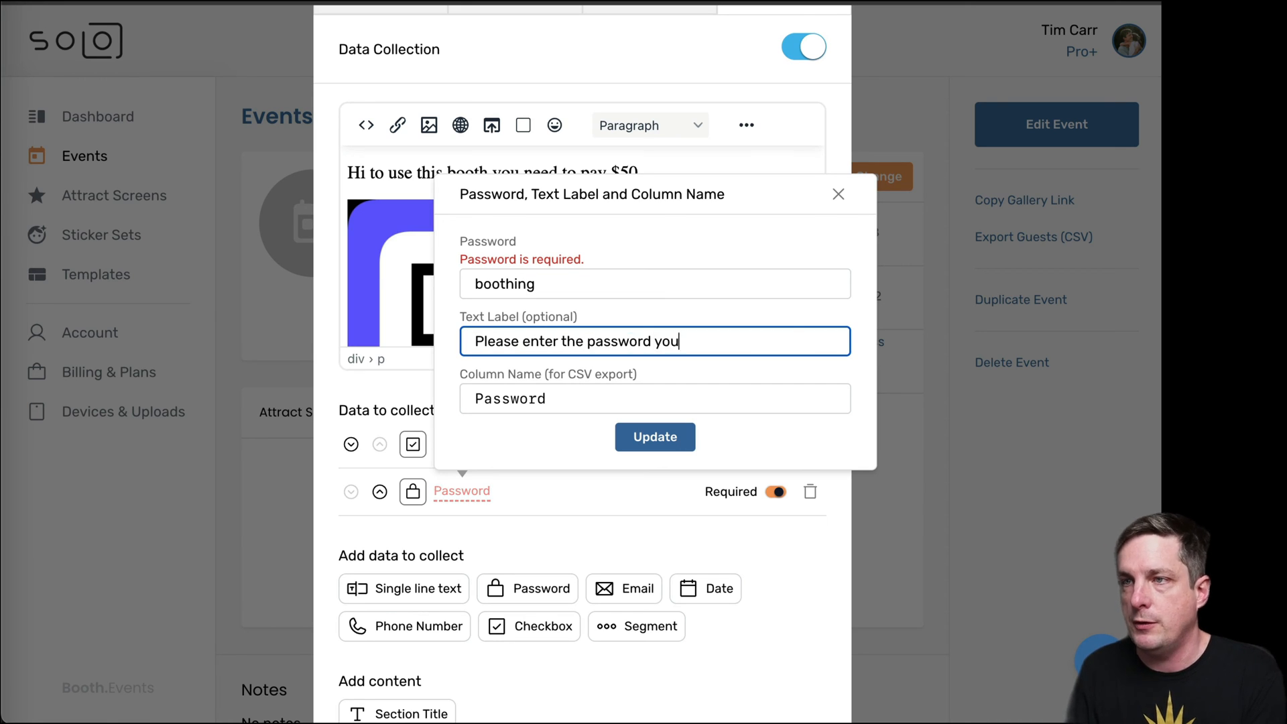
{"action": "type", "text": "see at the end of the payment flow"}
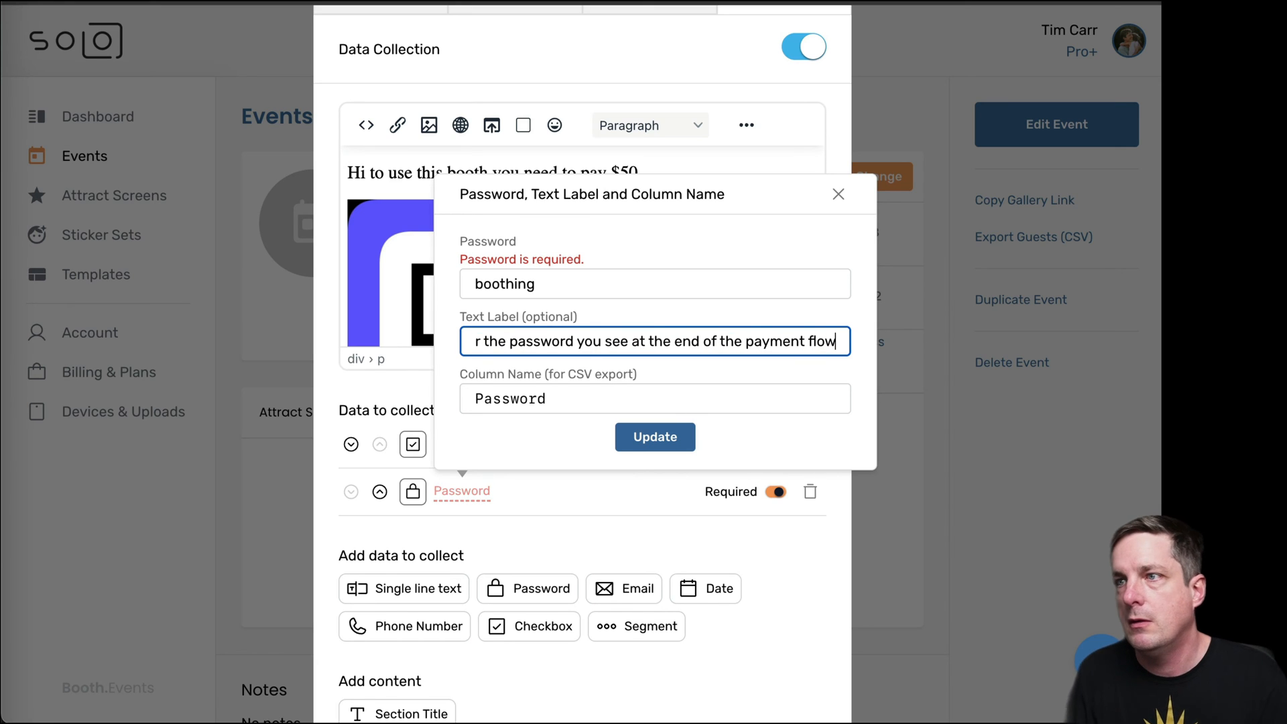
{"action": "left_click", "coordinate": [654, 436]}
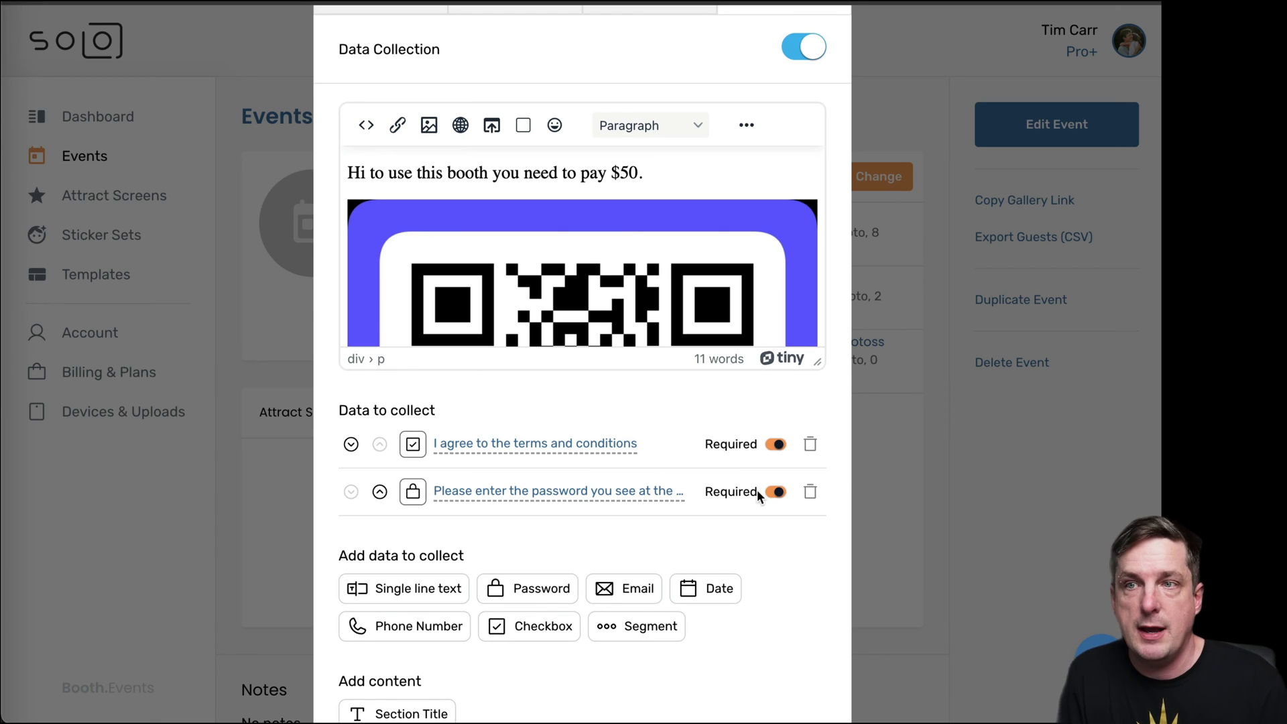
{"action": "mouse_move", "coordinate": [770, 541]}
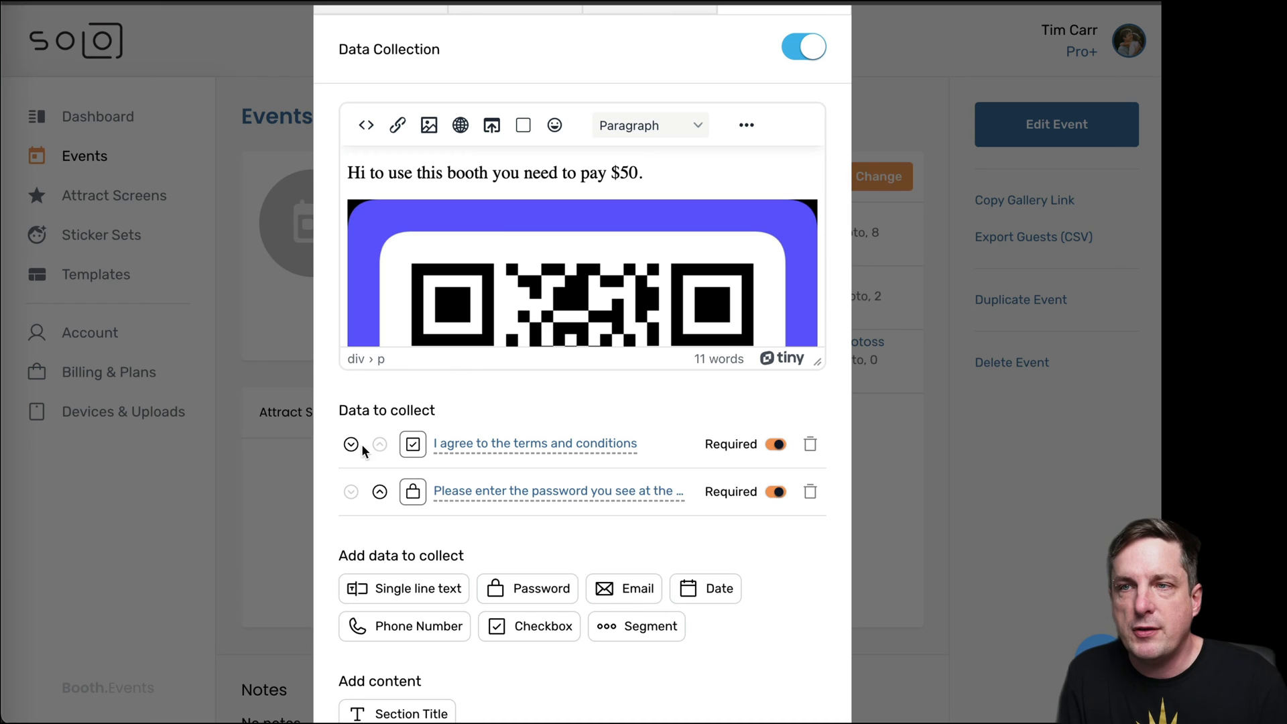
Scroll to the bottom of the Edit Event dialog and save the changes.
{"action": "scroll", "scroll_direction": "down", "scroll_amount": 3}
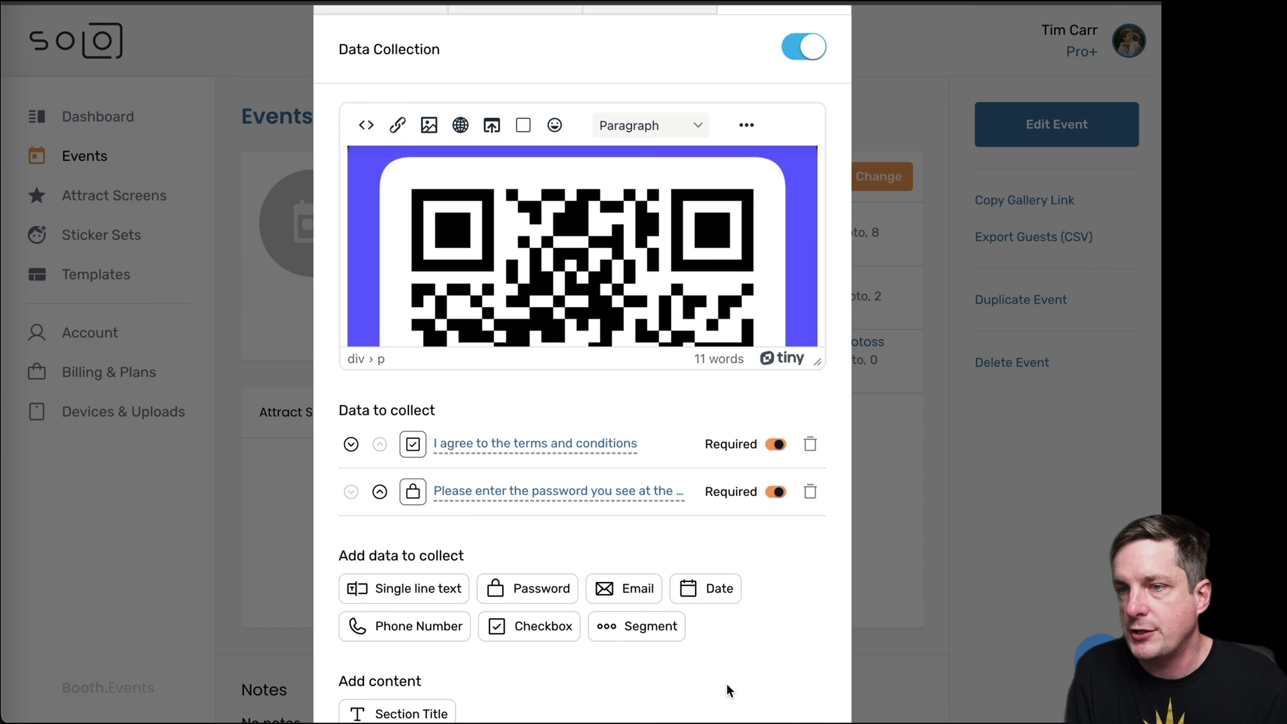
{"action": "scroll", "scroll_direction": "down", "scroll_amount": 3}
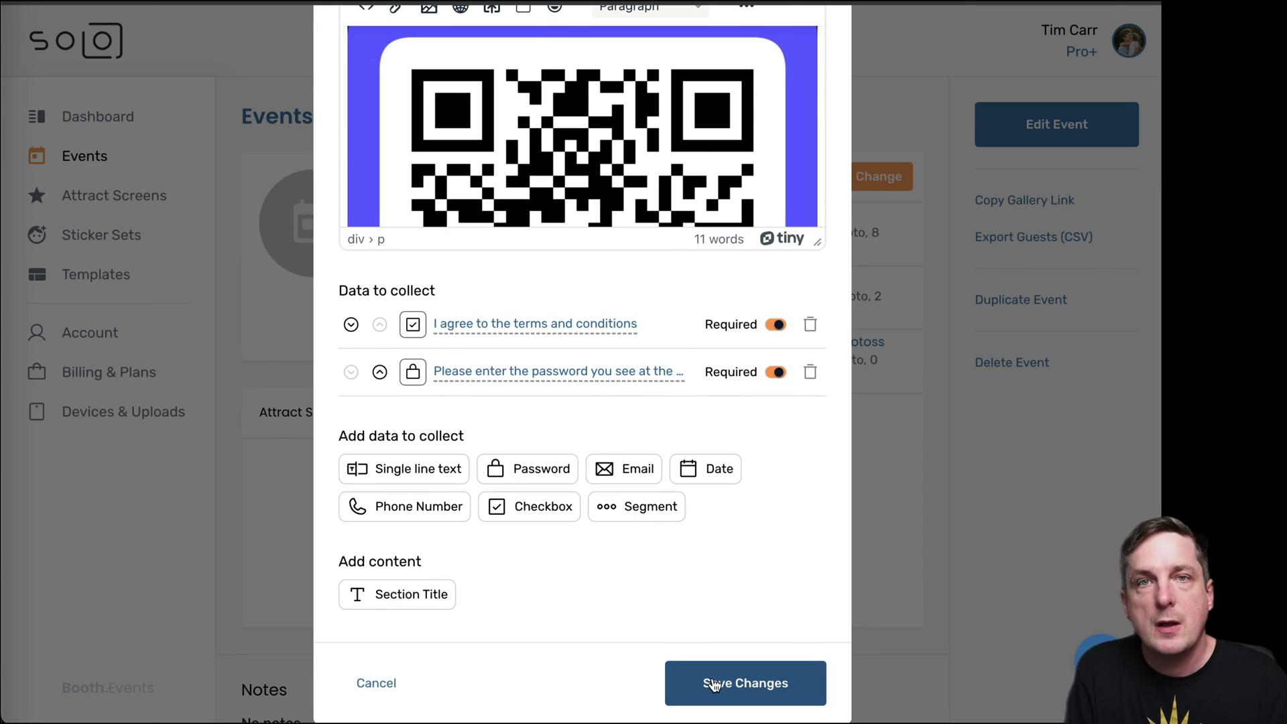
{"action": "left_click", "coordinate": [743, 683]}
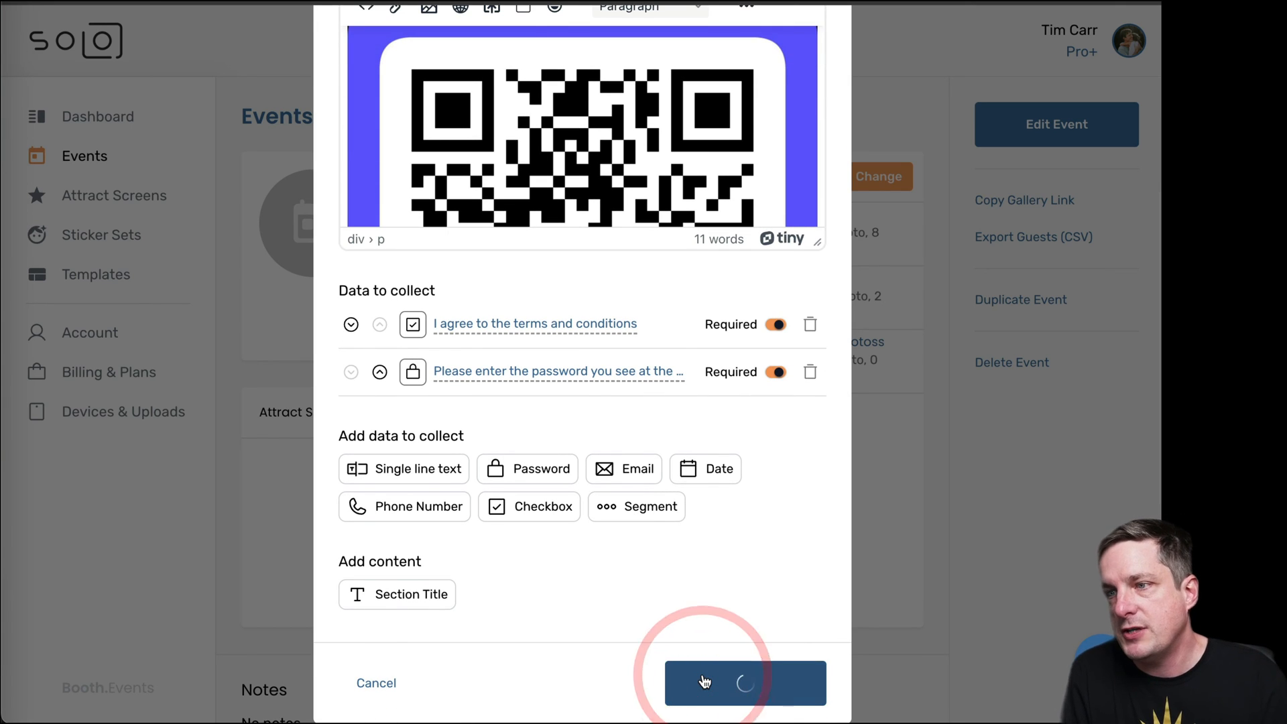
{"action": "left_click", "coordinate": [745, 682]}
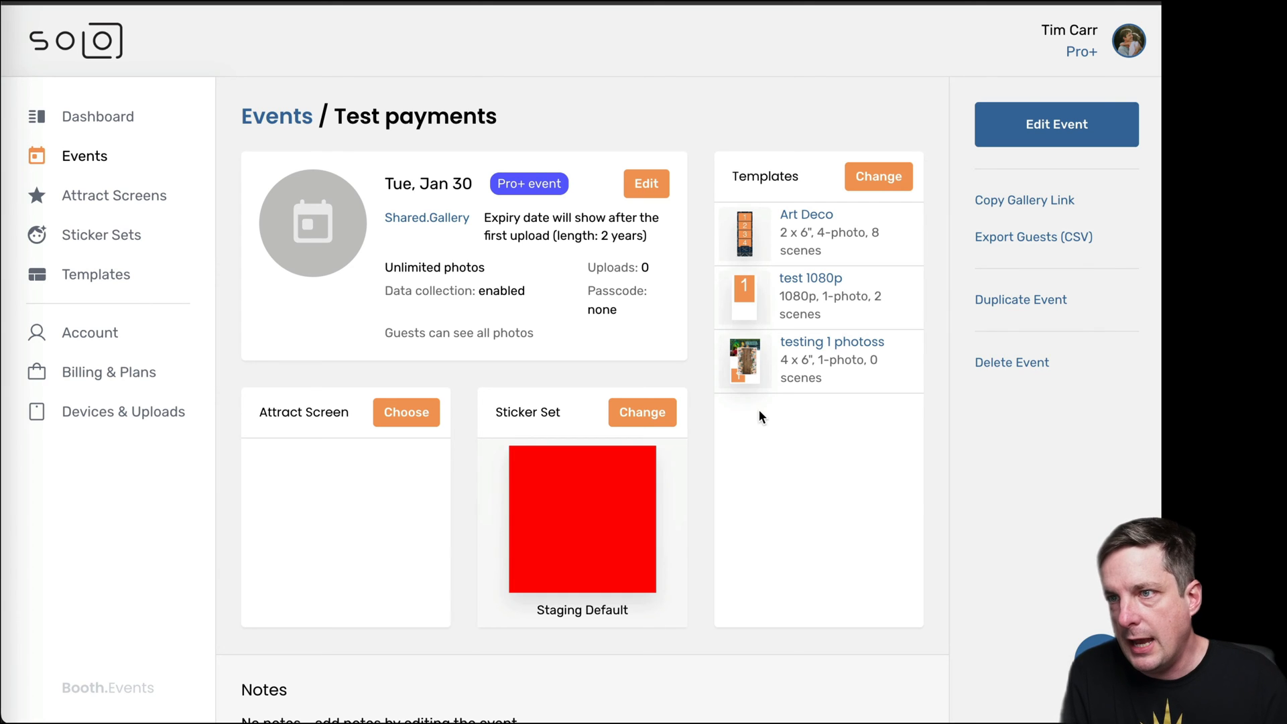
{"action": "mouse_move", "coordinate": [574, 322]}
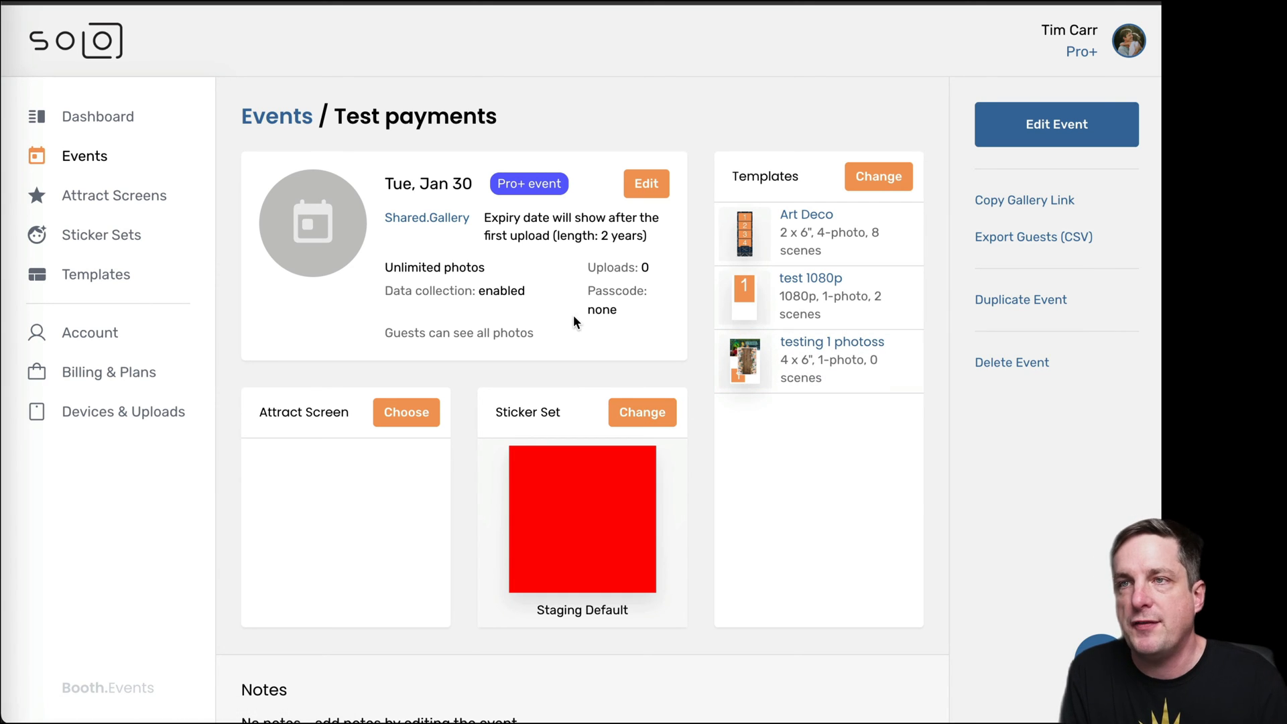
{"action": "mouse_move", "coordinate": [492, 259]}
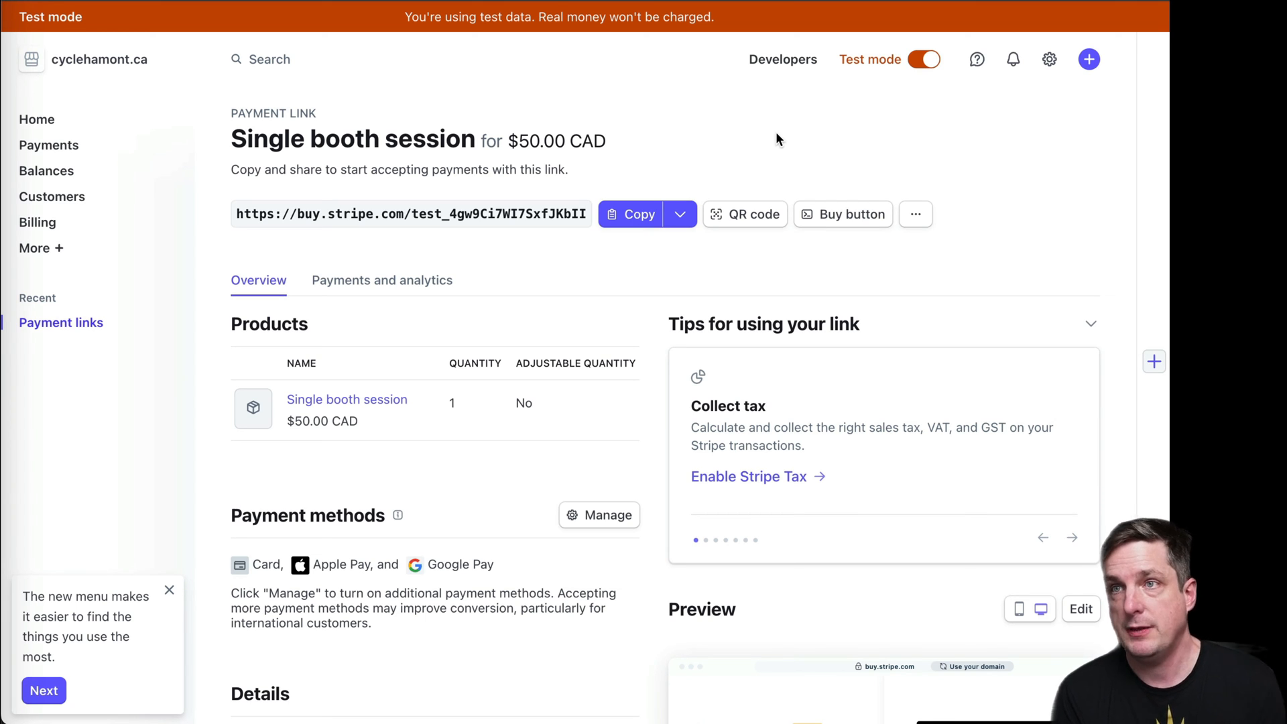
{"action": "mouse_move", "coordinate": [584, 357]}
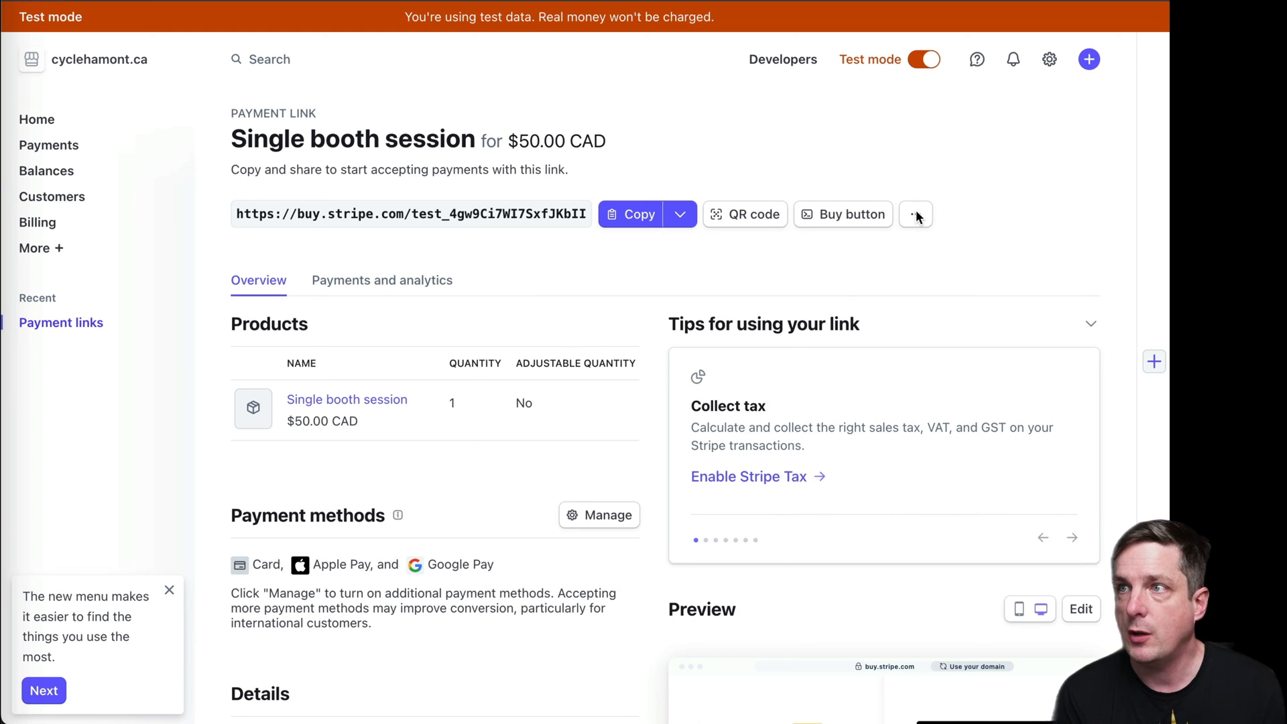
Open the Single booth session payment link's edit screen from its ⋯ menu.
{"action": "left_click", "coordinate": [914, 214]}
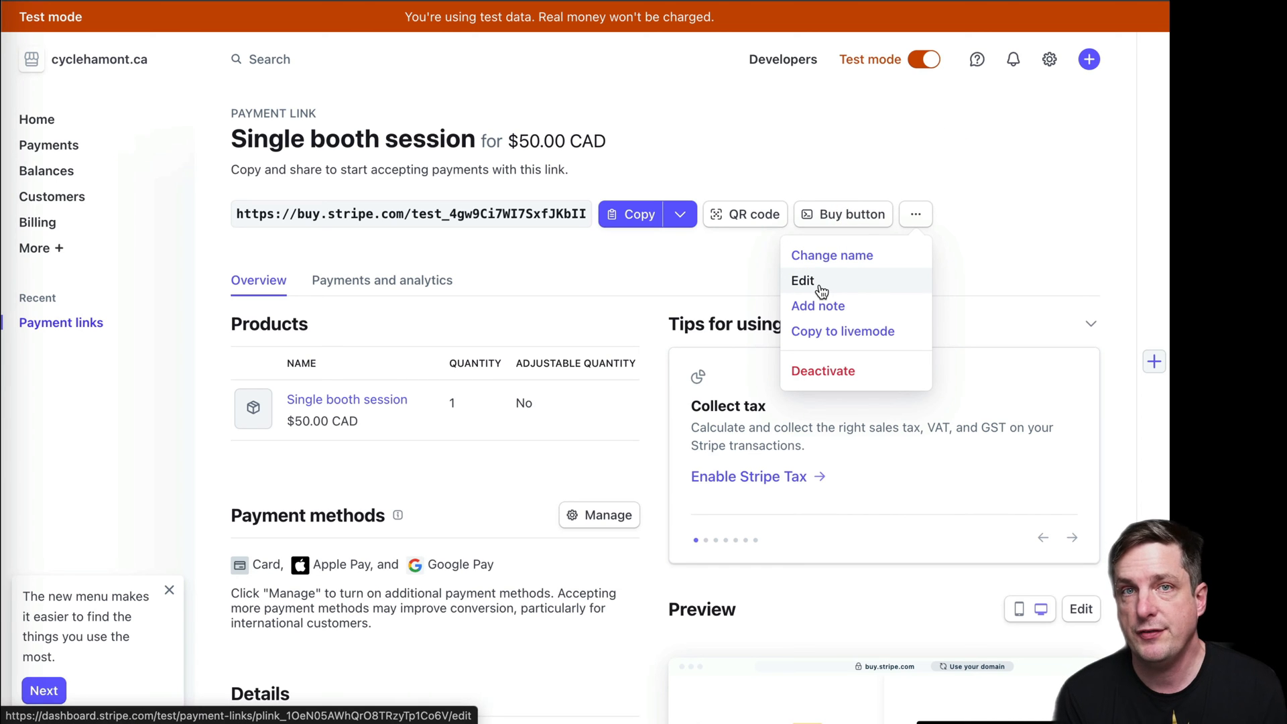
{"action": "left_click", "coordinate": [801, 280]}
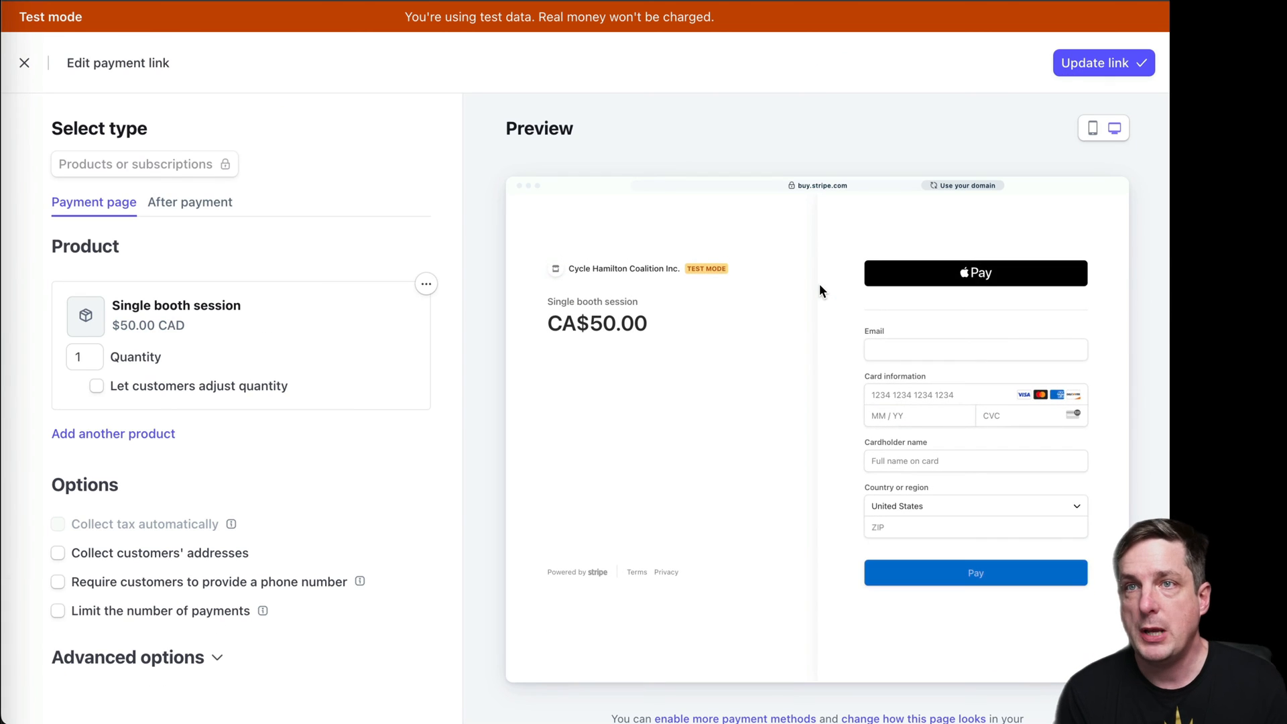
{"action": "mouse_move", "coordinate": [324, 231]}
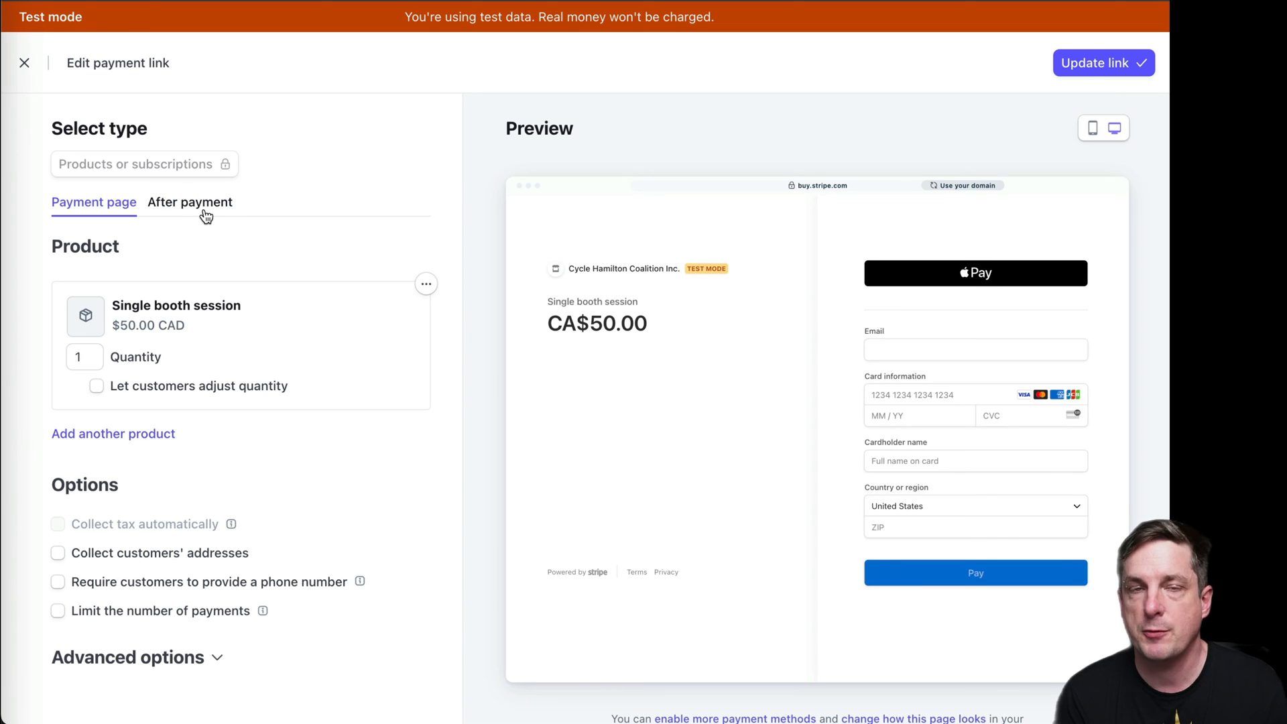
{"action": "left_click", "coordinate": [189, 202]}
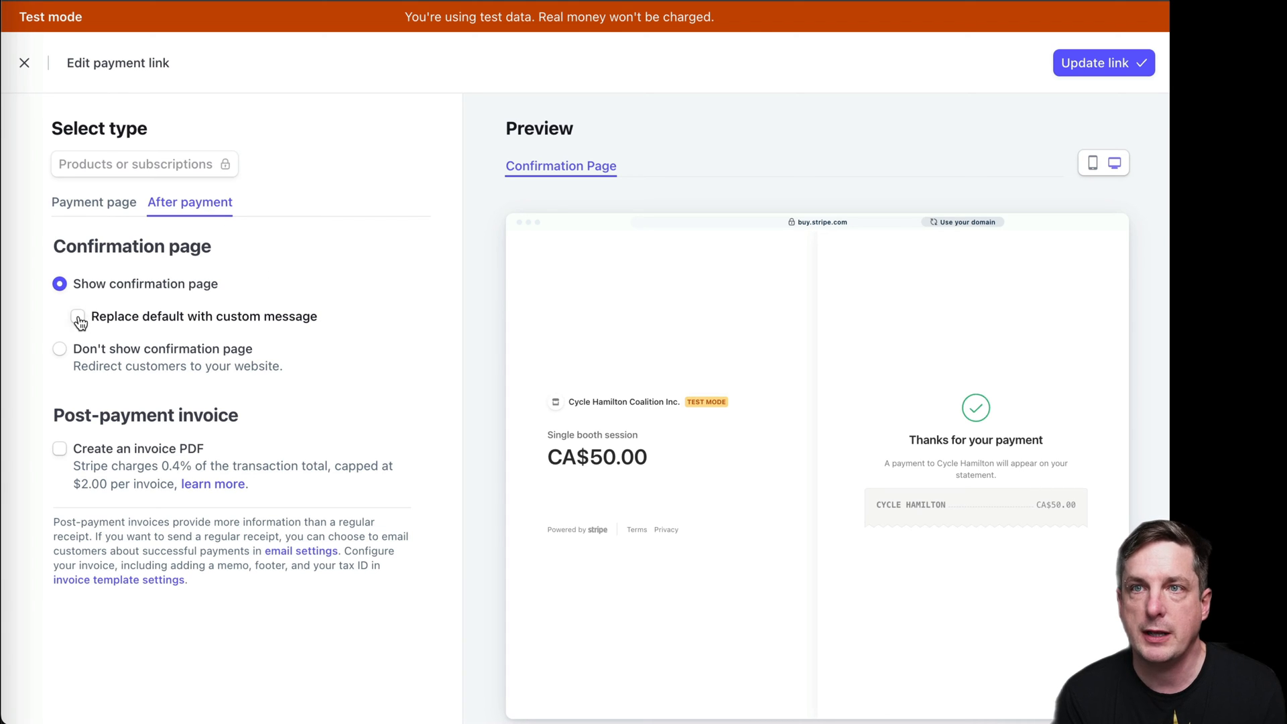
{"action": "left_click", "coordinate": [77, 316]}
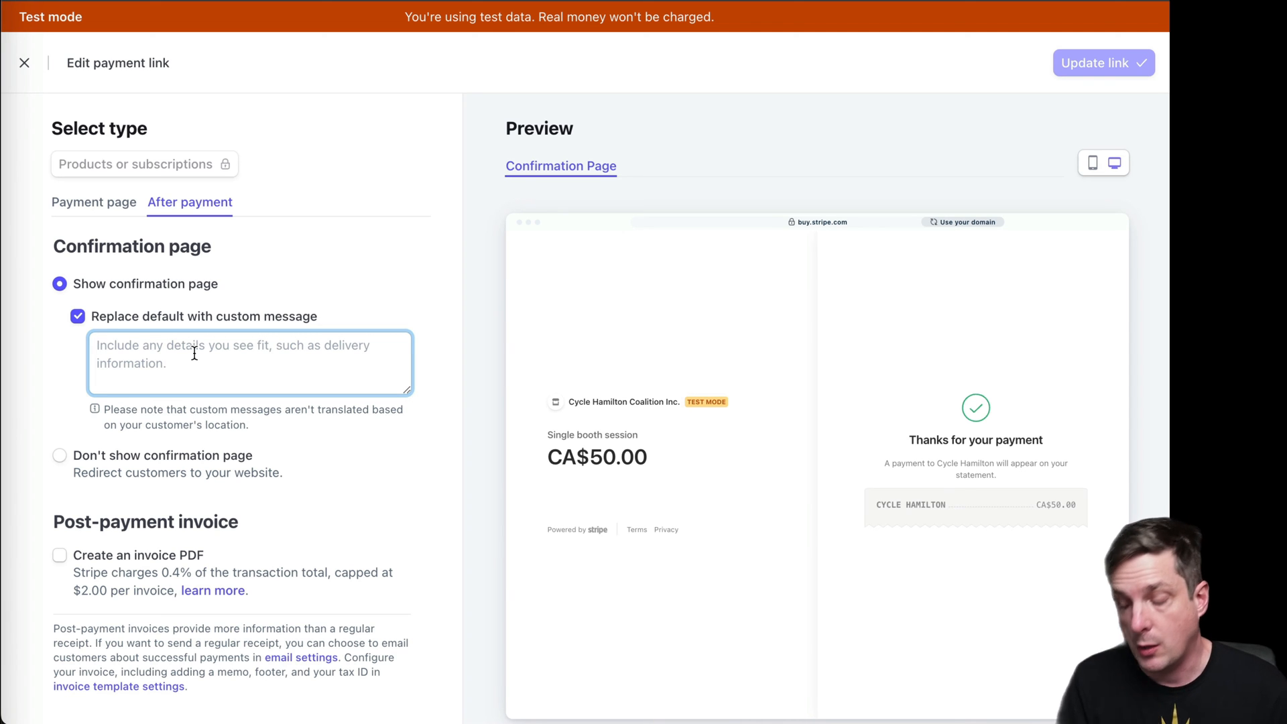
{"action": "type", "text": "The password is"}
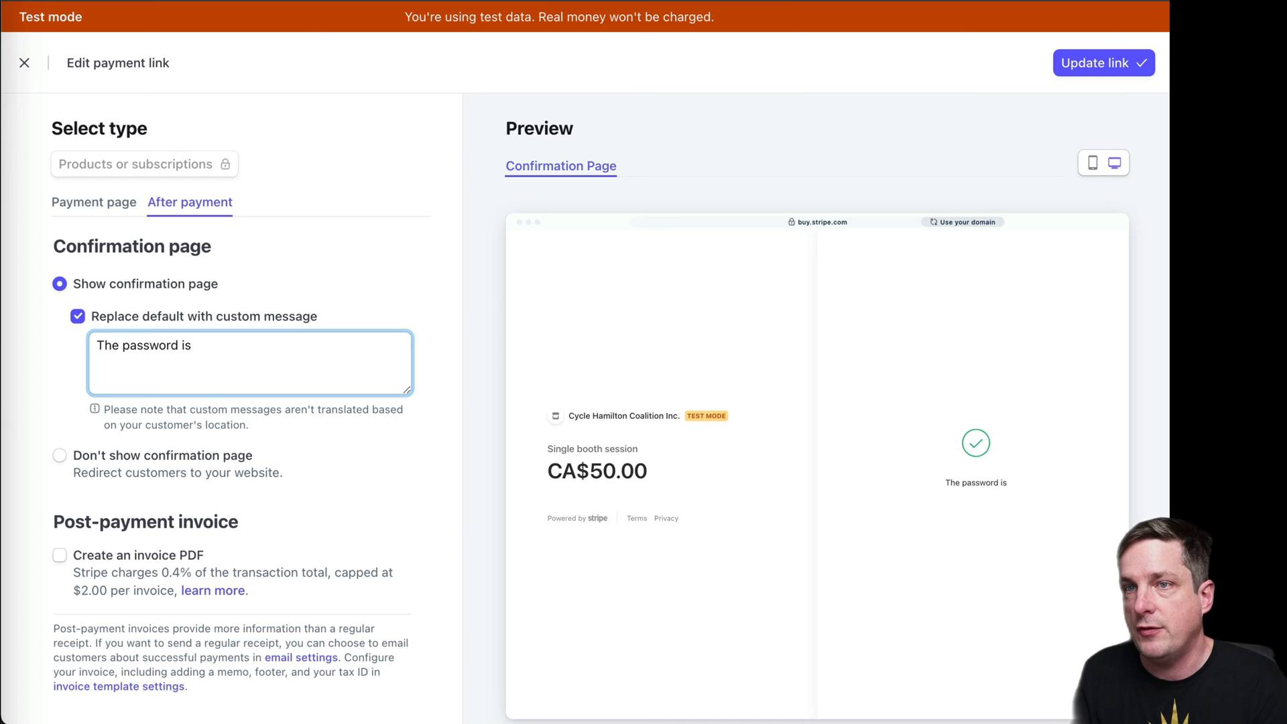
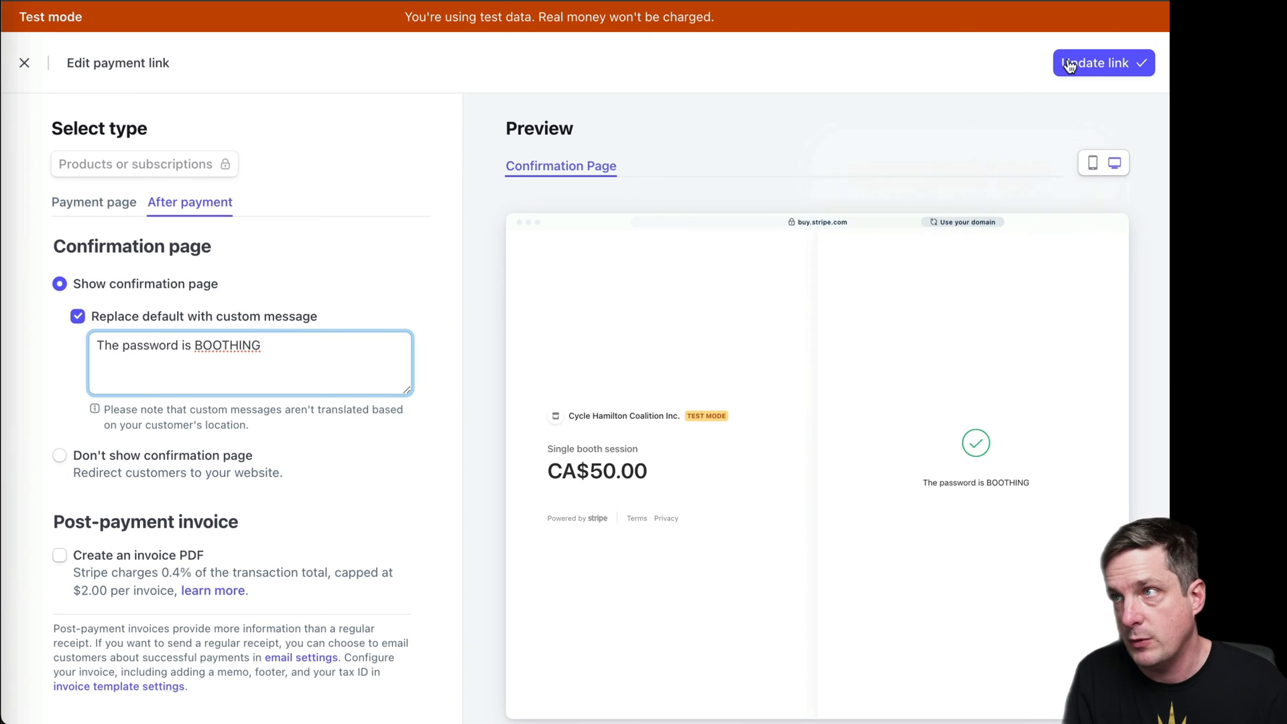
{"action": "left_click", "coordinate": [1103, 62]}
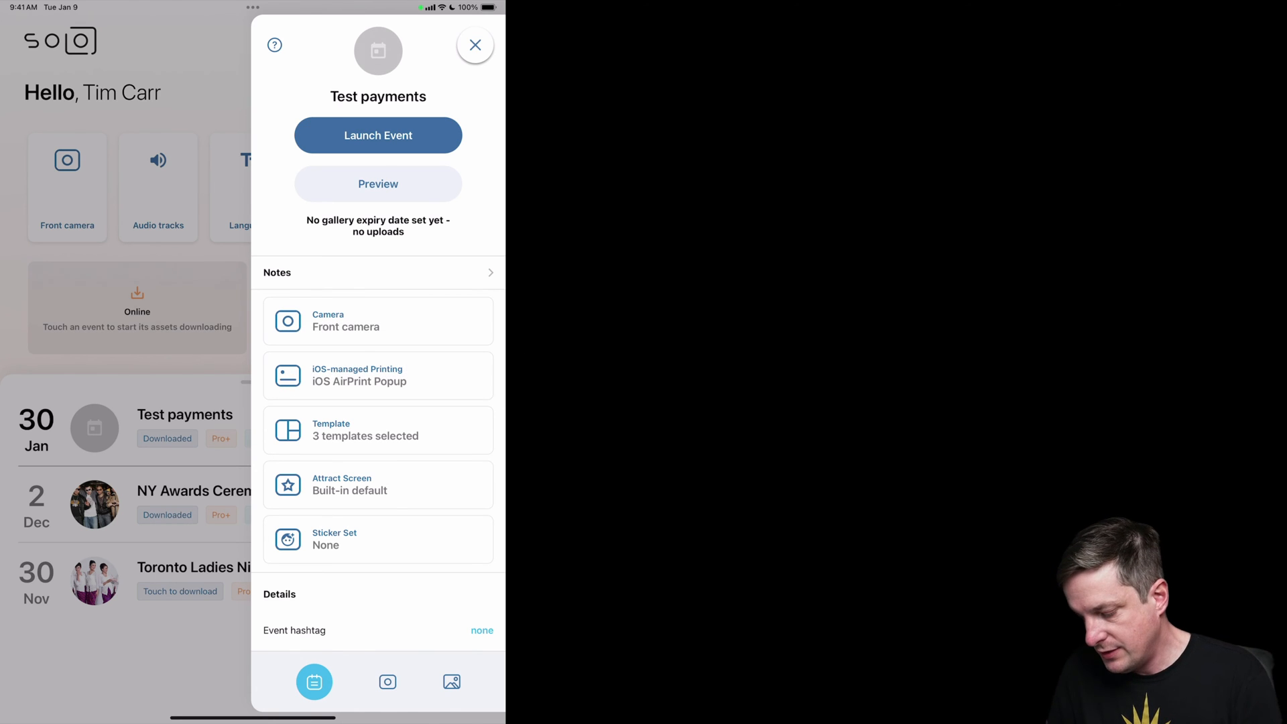
Launch and start the Test payments event, reaching the $50 Scan to pay QR screen.
{"action": "left_click", "coordinate": [377, 135]}
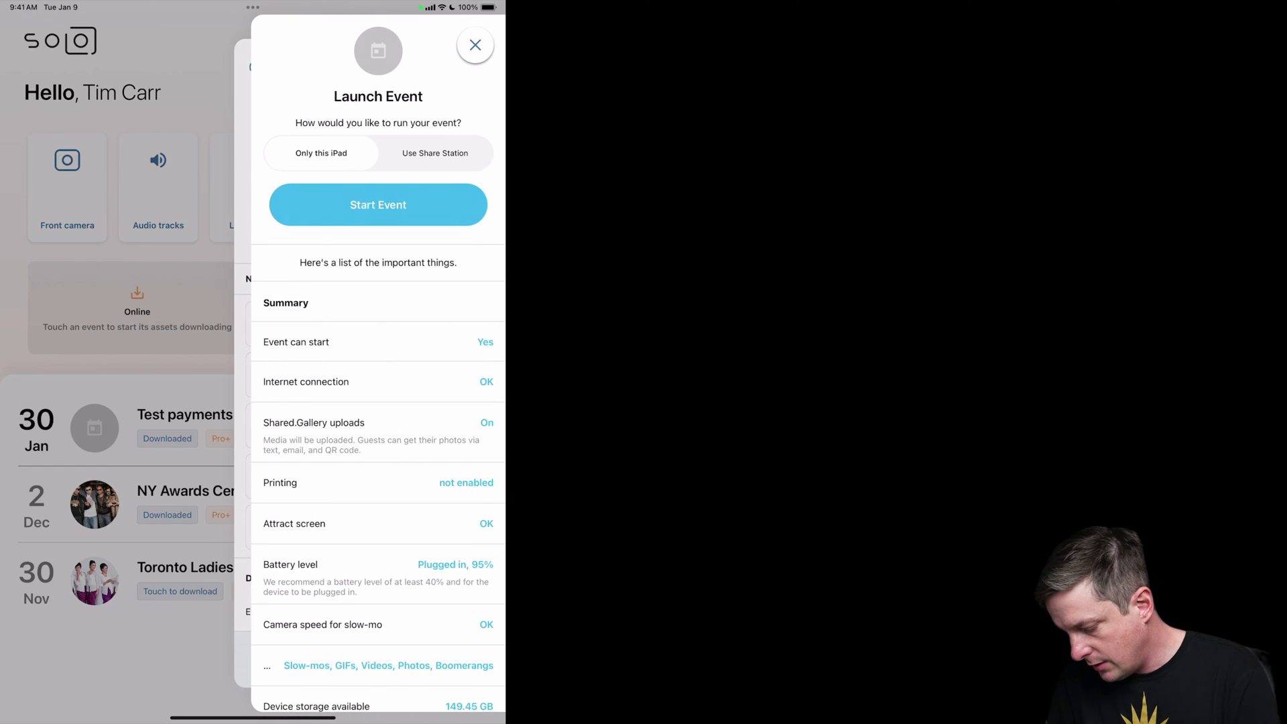
{"action": "left_click", "coordinate": [377, 204]}
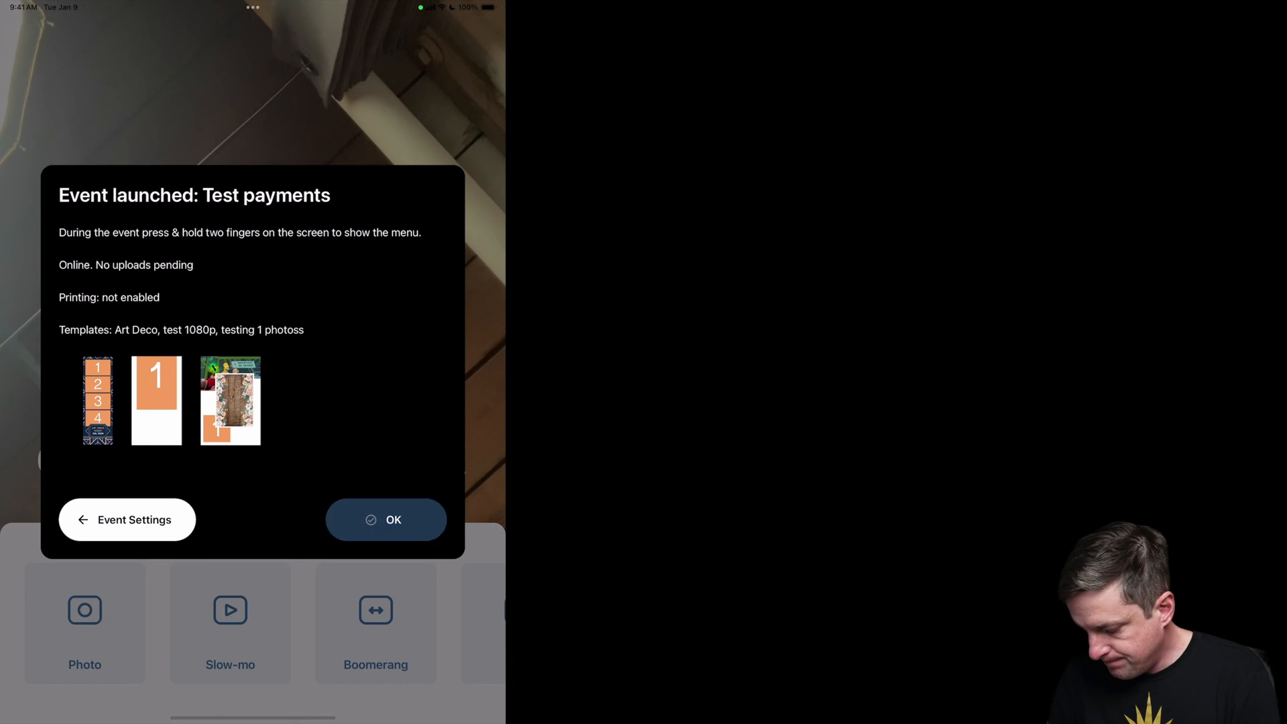
{"action": "left_click", "coordinate": [386, 518]}
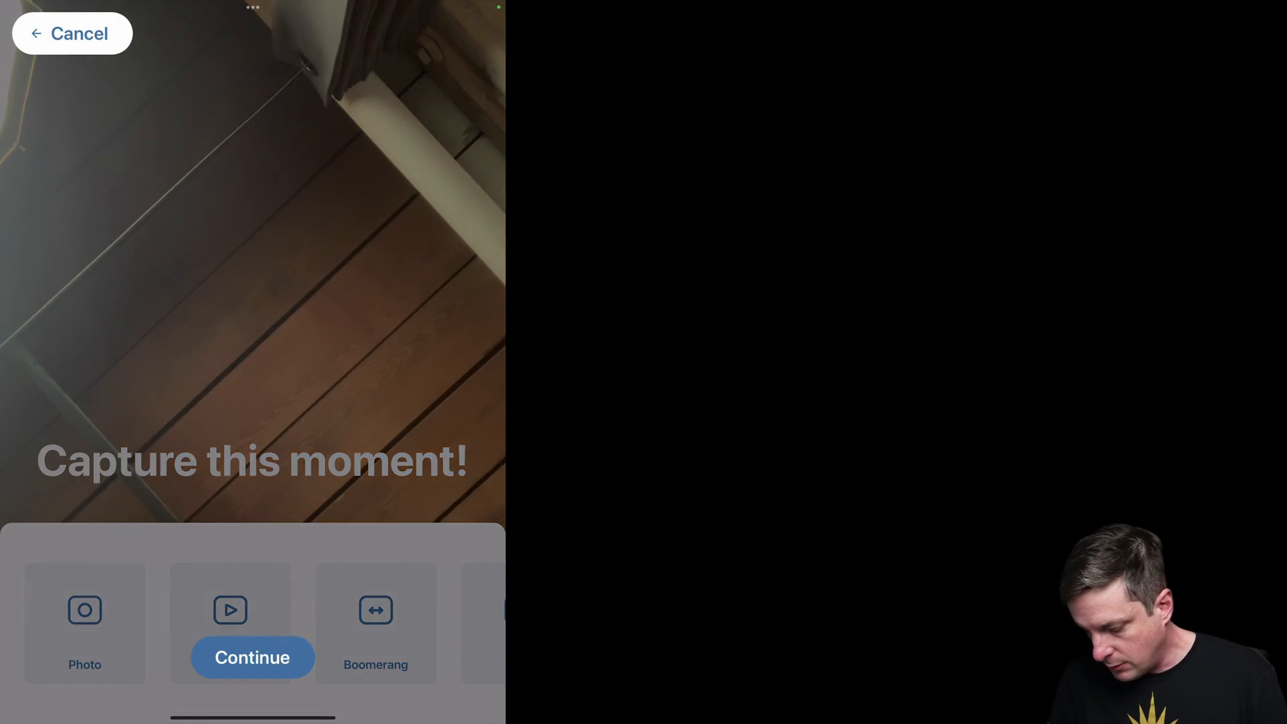
{"action": "left_click", "coordinate": [252, 657]}
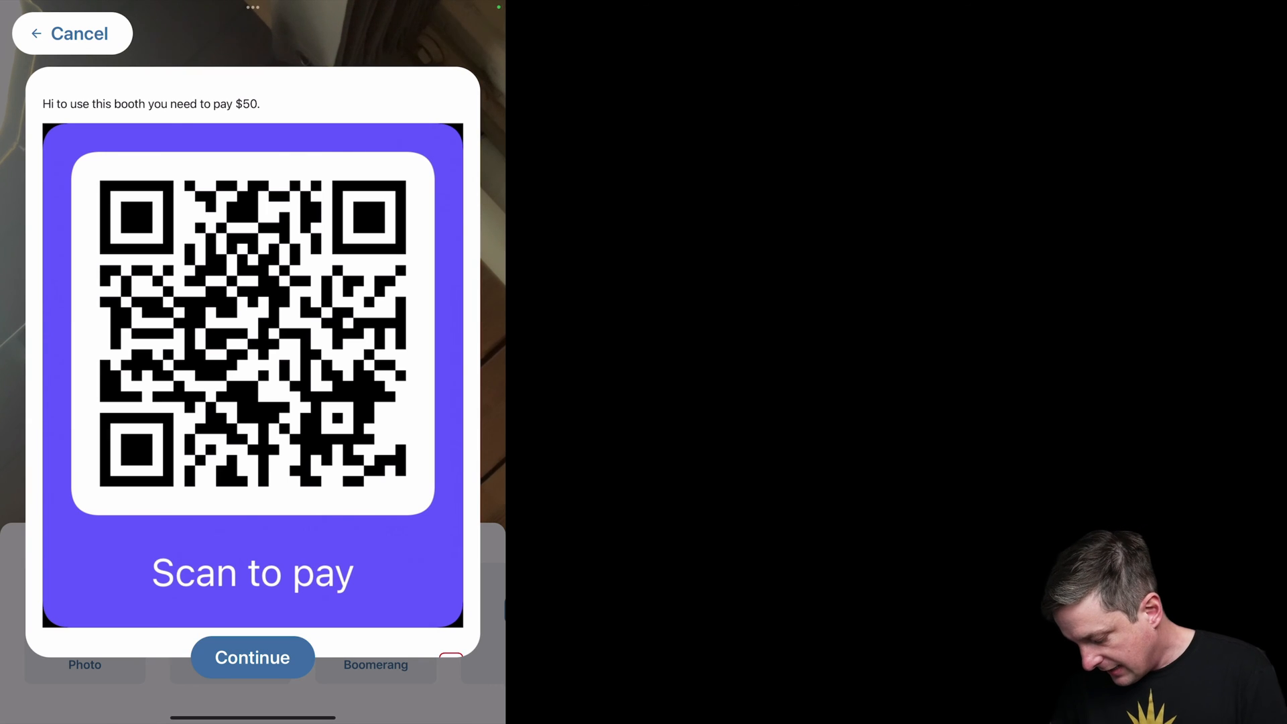
{"action": "scroll", "scroll_direction": "down", "scroll_amount": 3}
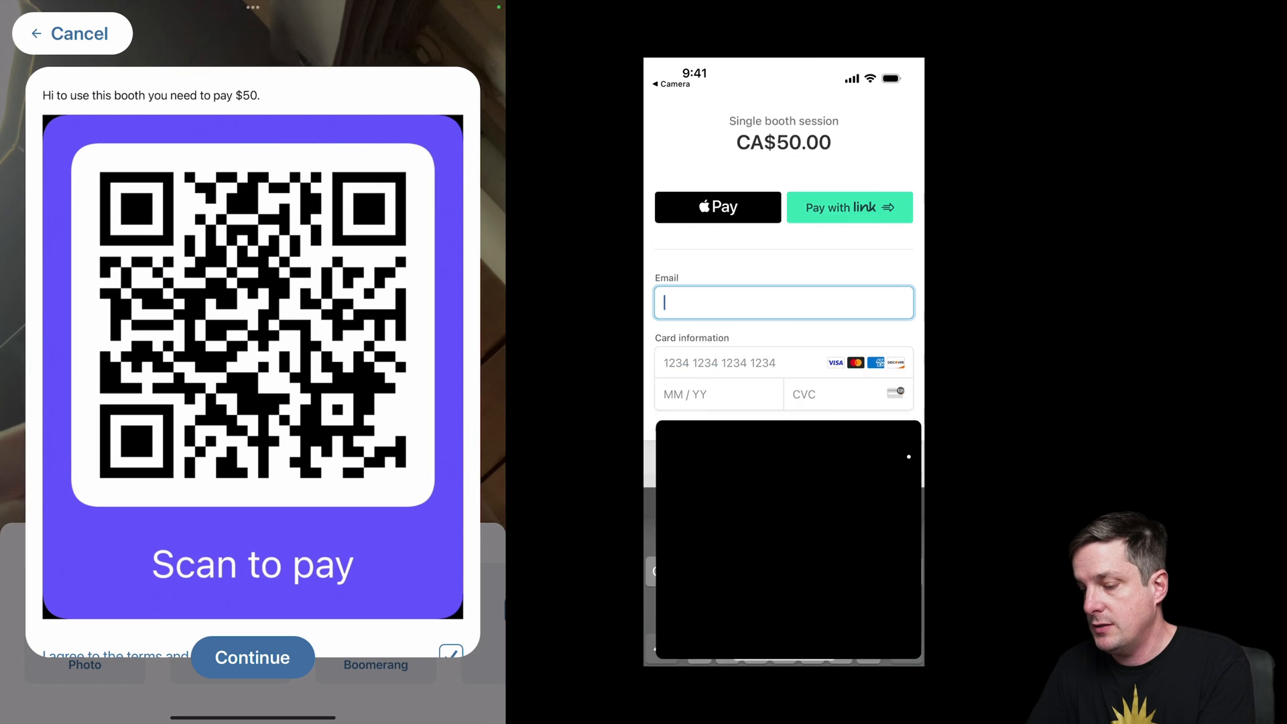
{"action": "type", "text": "email@me.com"}
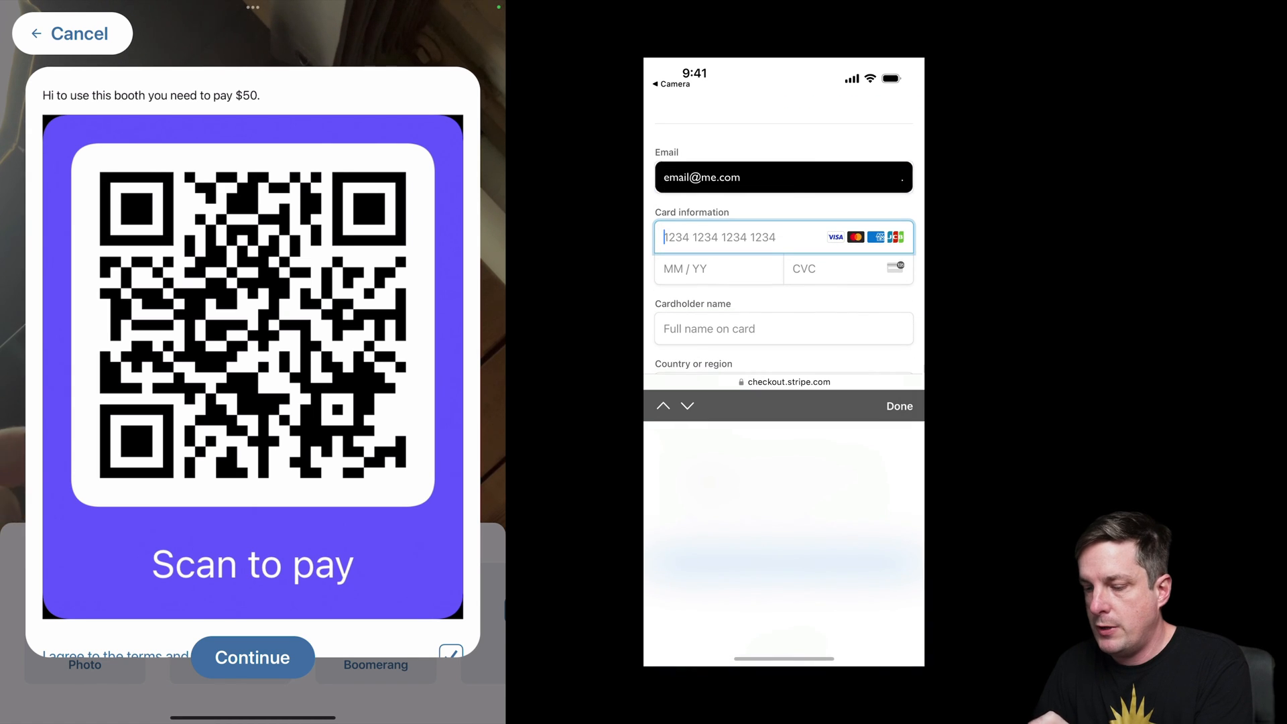
{"action": "type", "text": "4242 4242 4242 4242"}
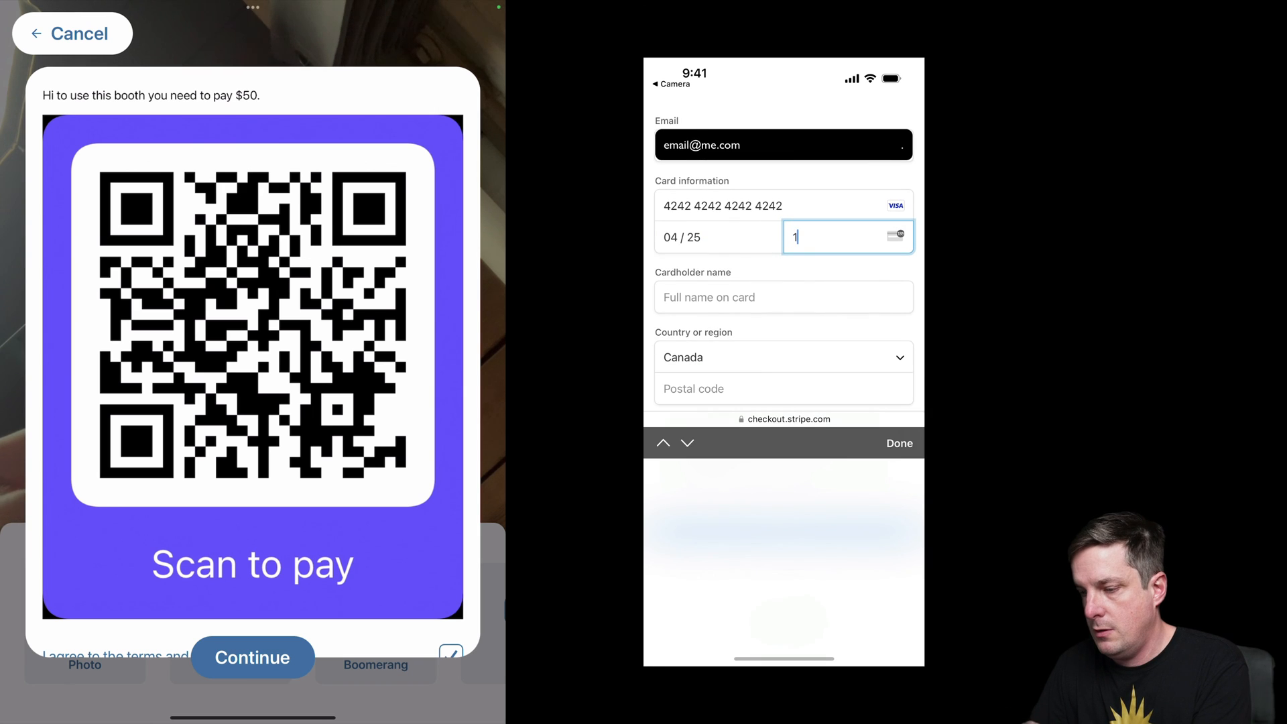
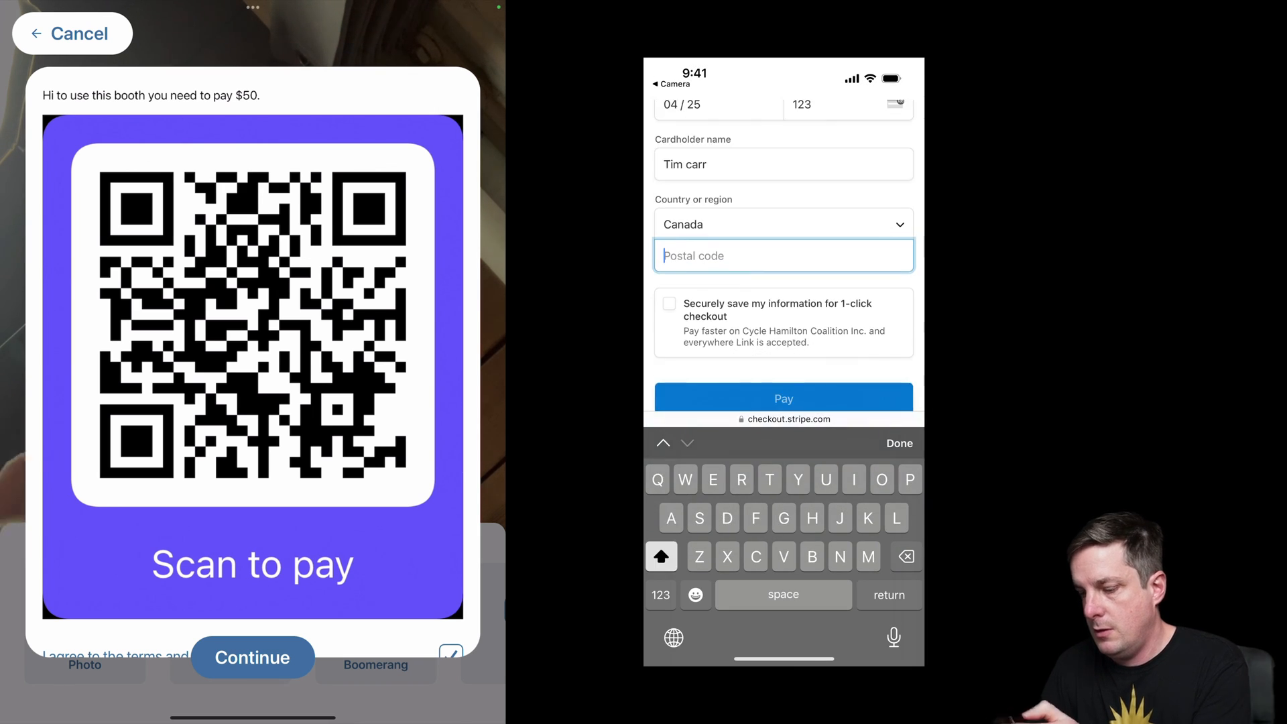
{"action": "type", "text": "N2L"}
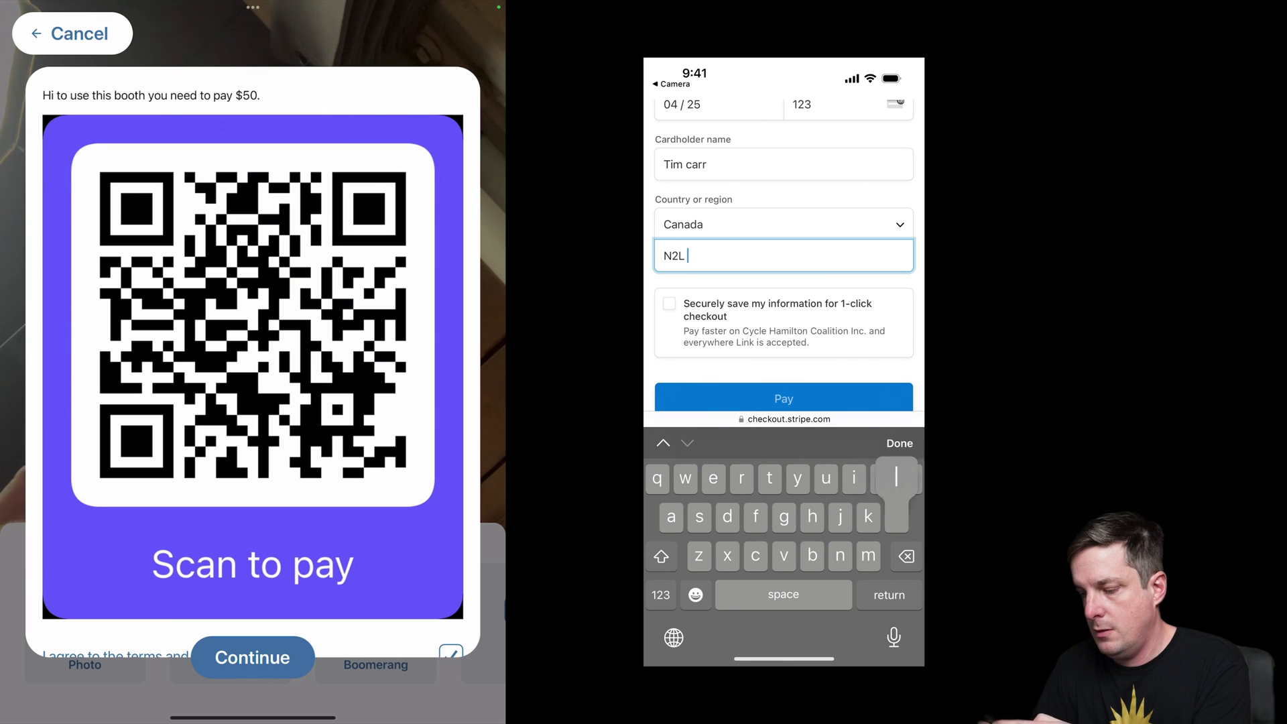
{"action": "type", "text": "4A1"}
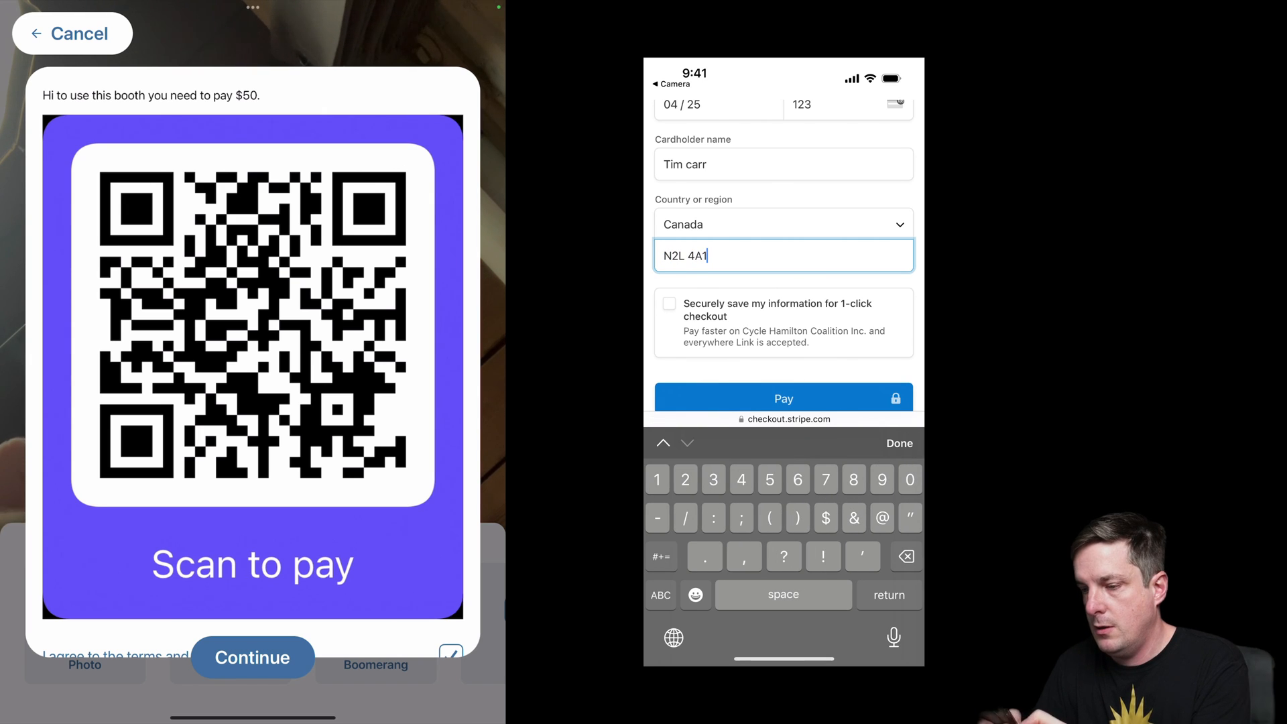
{"action": "left_click", "coordinate": [783, 398]}
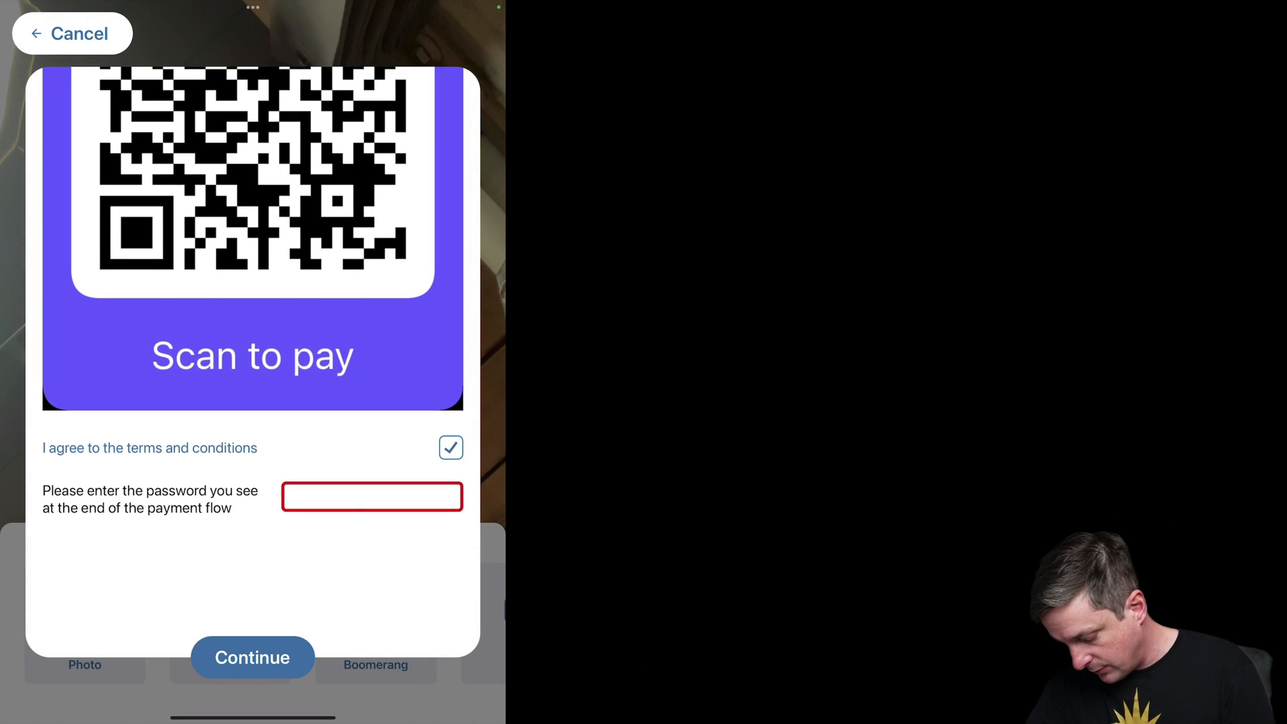
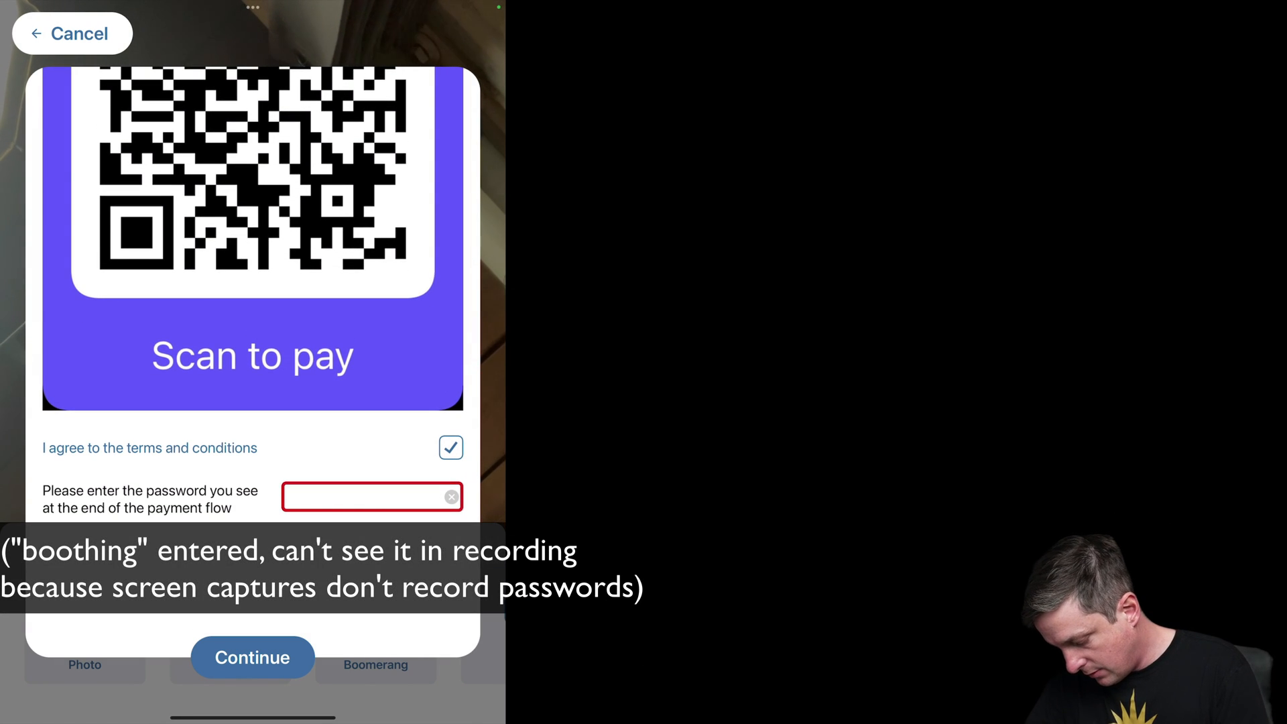
{"action": "left_click", "coordinate": [371, 495]}
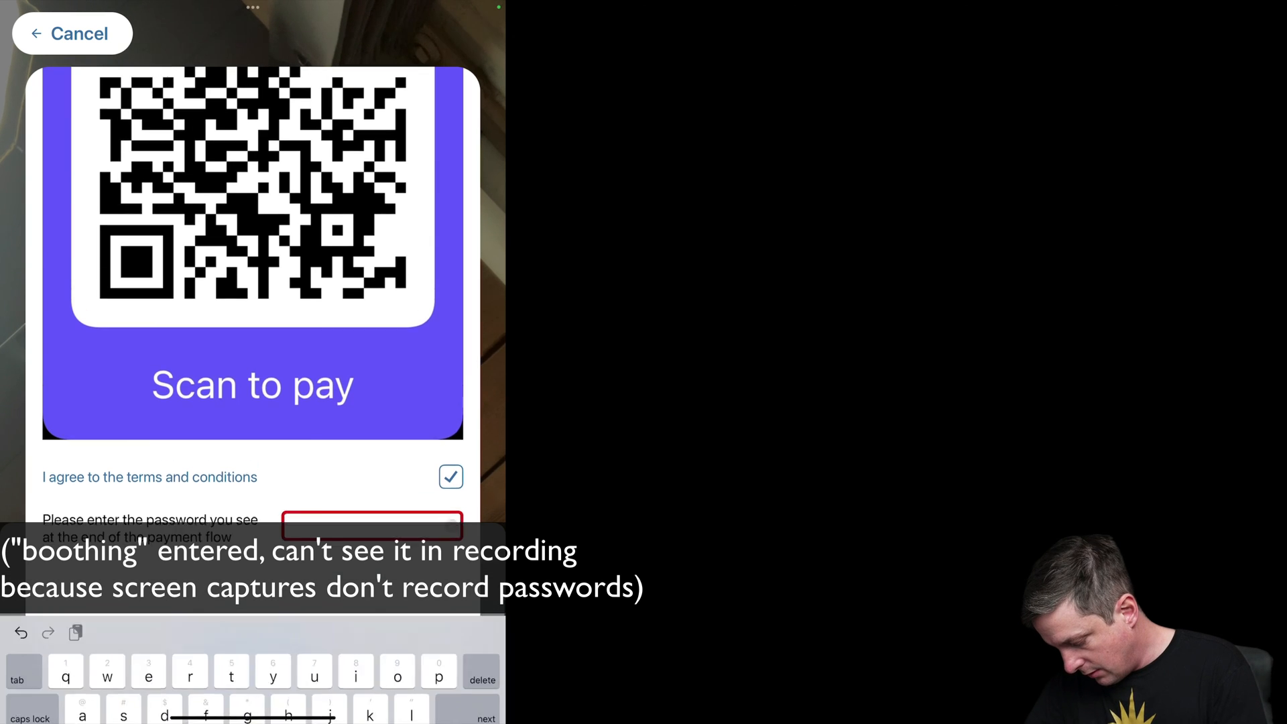